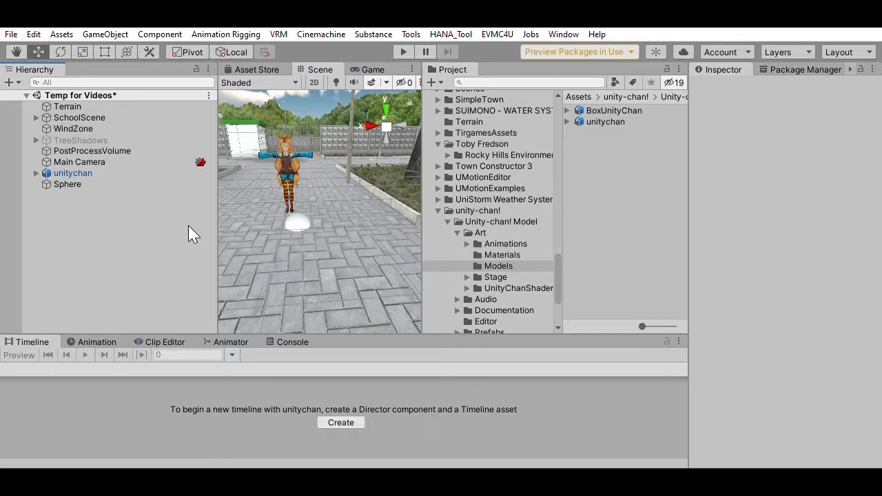
{"action": "mouse_move", "coordinate": [162, 250]}
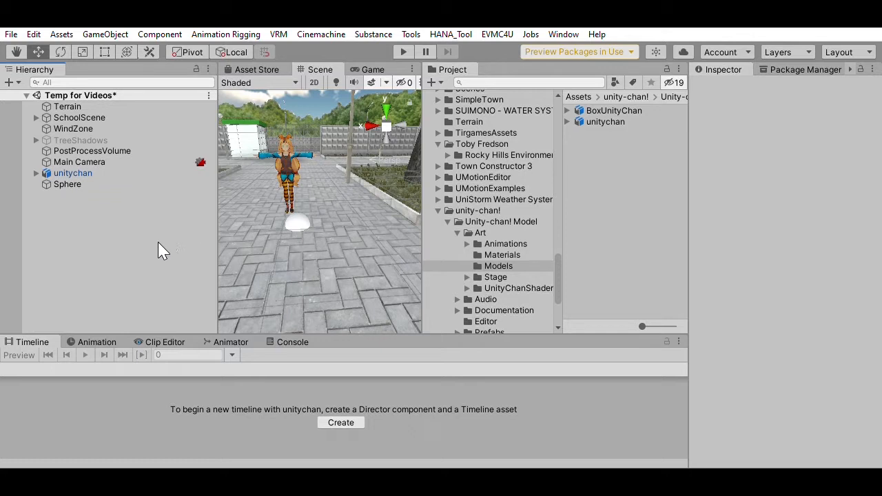
{"action": "mouse_move", "coordinate": [289, 193]}
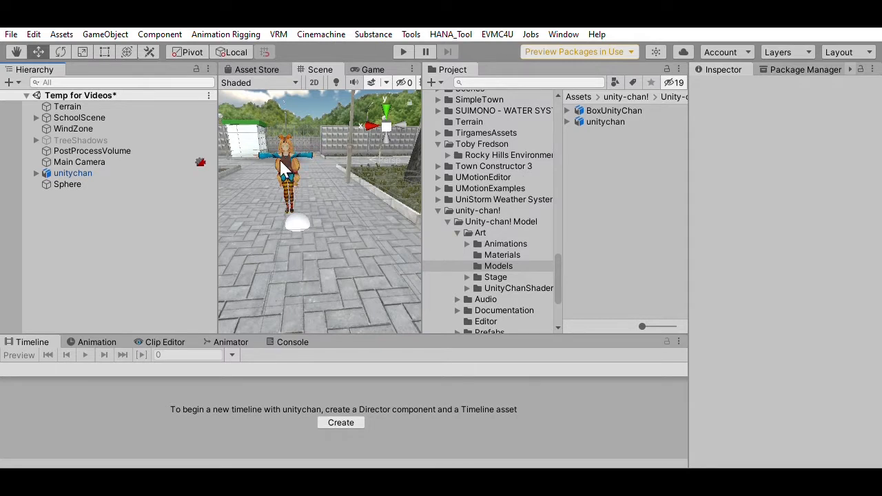
{"action": "mouse_move", "coordinate": [248, 162]}
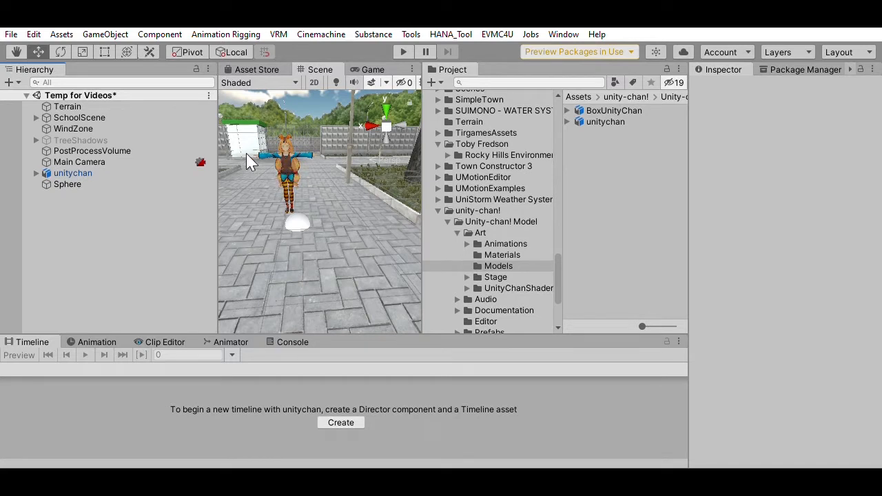
{"action": "mouse_move", "coordinate": [157, 222]}
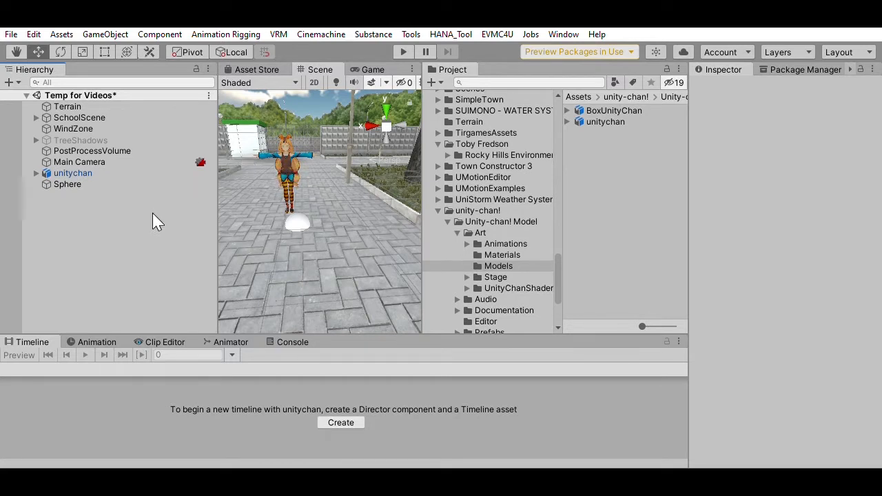
{"action": "mouse_move", "coordinate": [113, 248]}
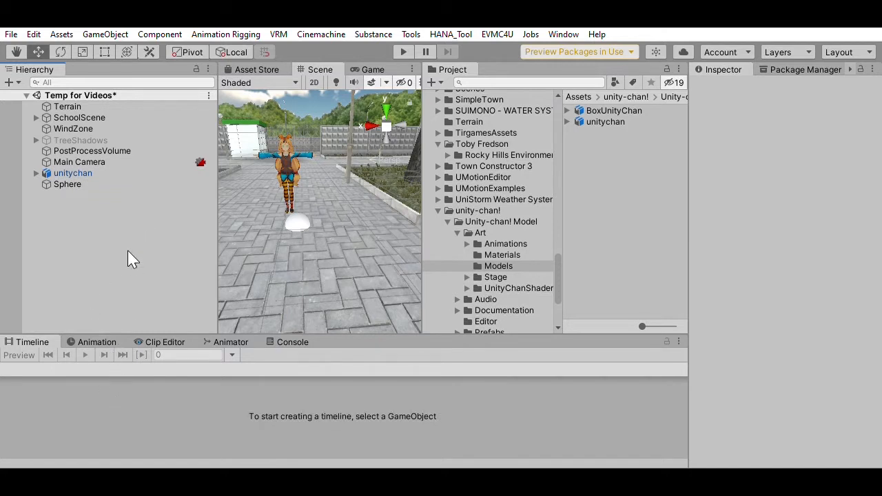
{"action": "mouse_move", "coordinate": [123, 260]}
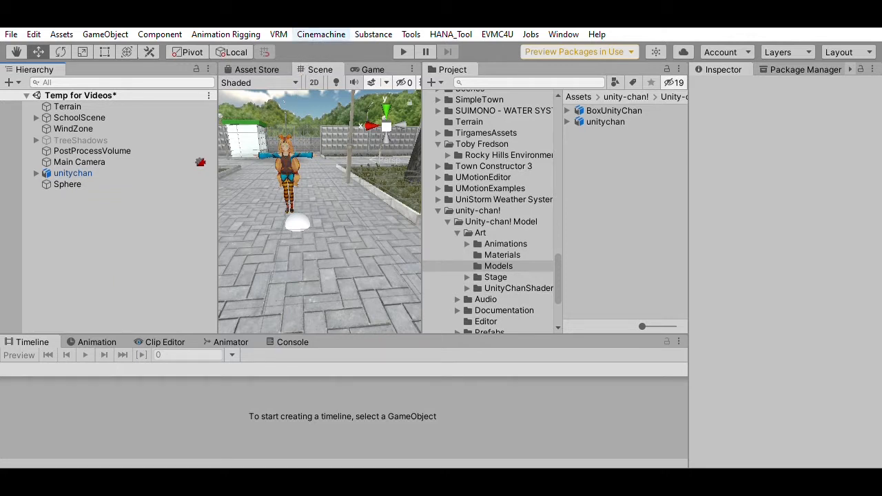
{"action": "mouse_move", "coordinate": [152, 236]}
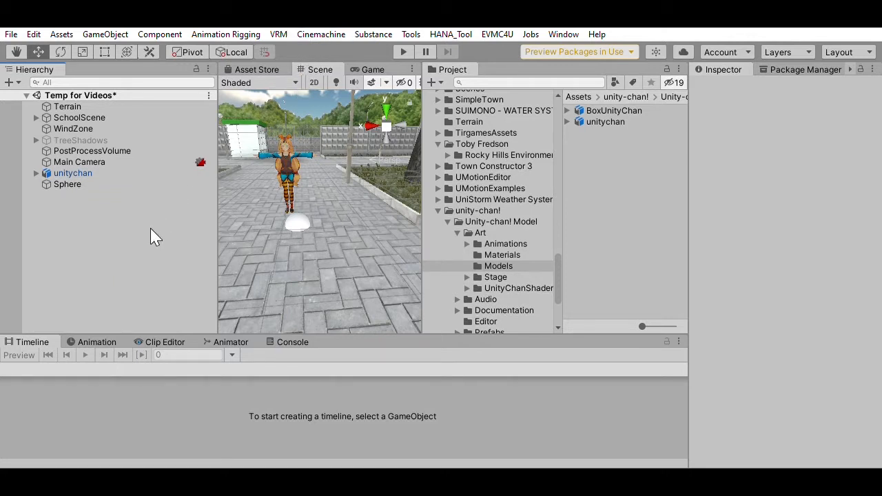
{"action": "mouse_move", "coordinate": [38, 335]}
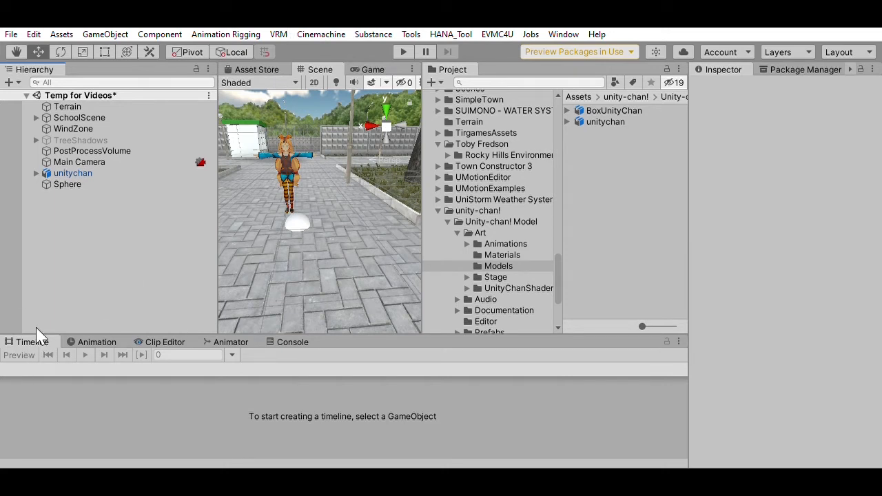
{"action": "mouse_move", "coordinate": [34, 348]}
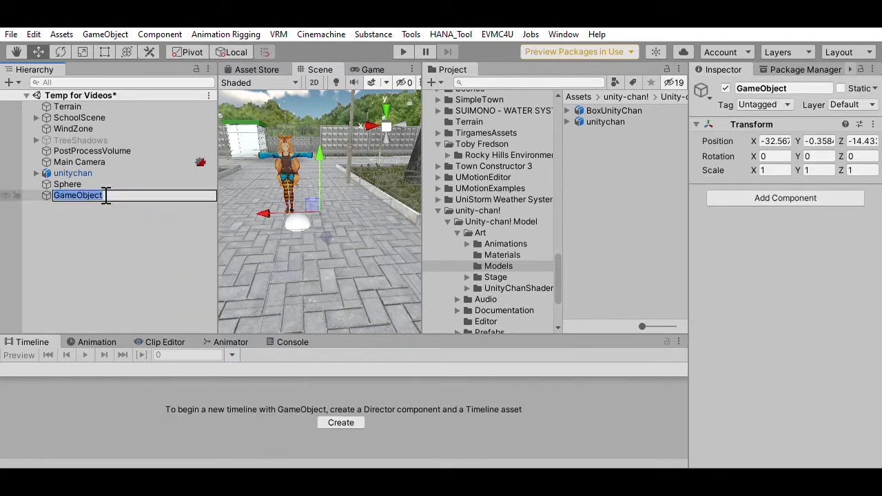
Step: Name the new empty GameObject 'Timeline'
{"action": "type", "text": "Timeline"}
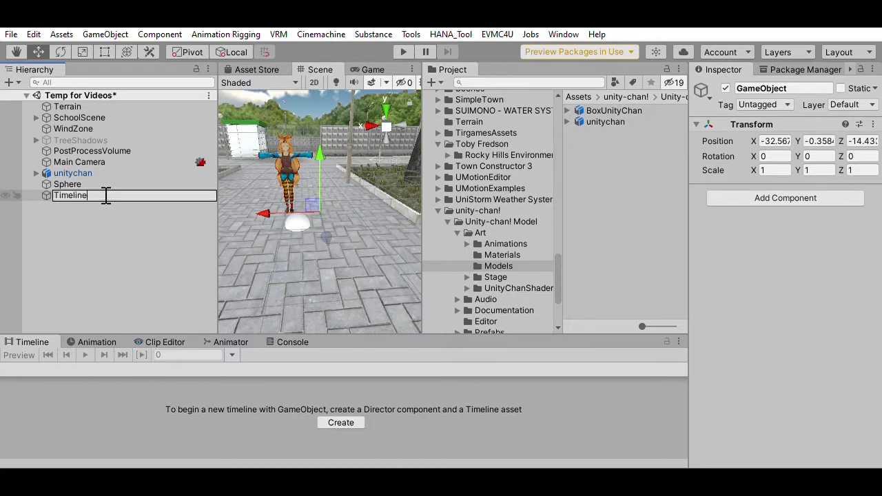
{"action": "key", "text": "enter"}
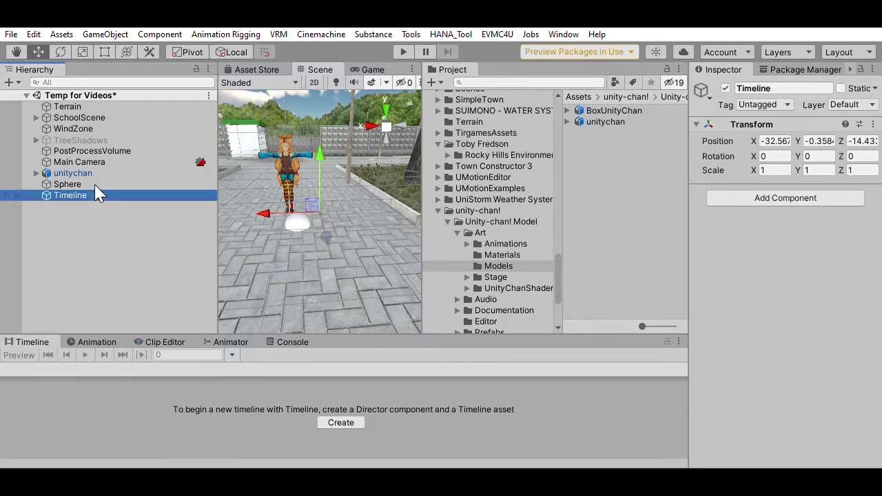
{"action": "mouse_move", "coordinate": [312, 169]}
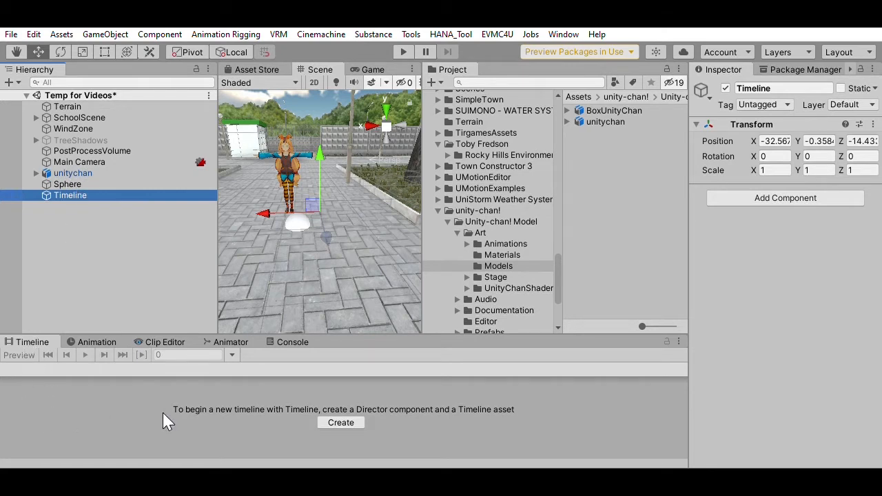
{"action": "mouse_move", "coordinate": [341, 423]}
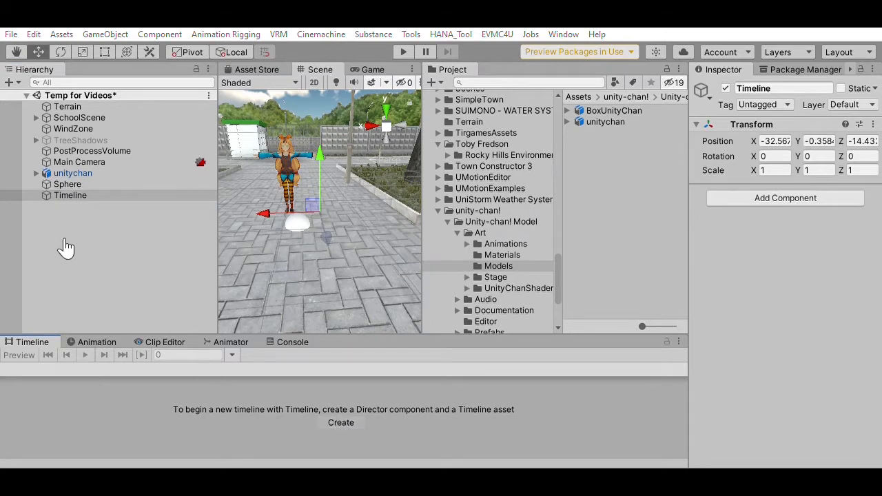
{"action": "mouse_move", "coordinate": [172, 298]}
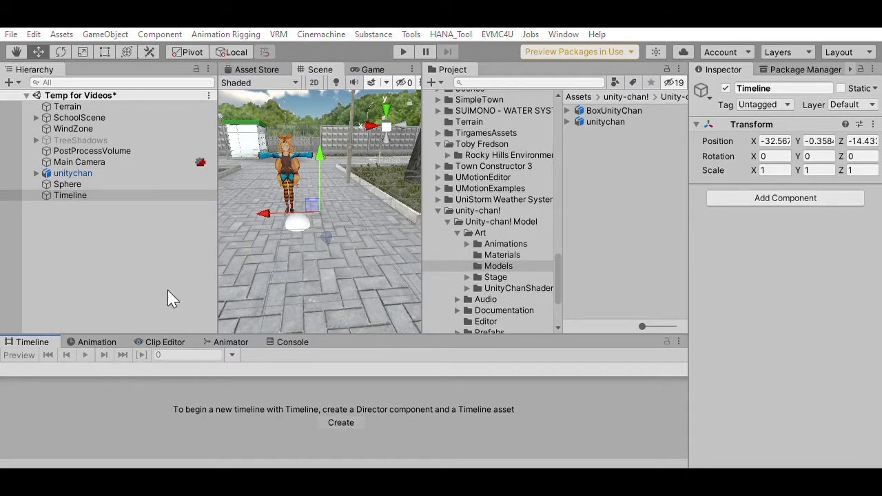
{"action": "mouse_move", "coordinate": [153, 85]}
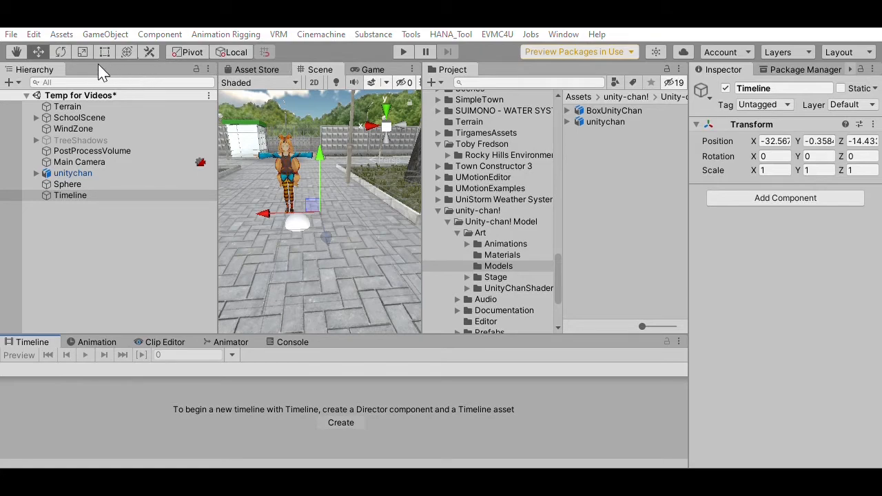
Step: Create a Playable Director and save the asset as 'Test Timeline Timeline.playable'
{"action": "left_click", "coordinate": [341, 422]}
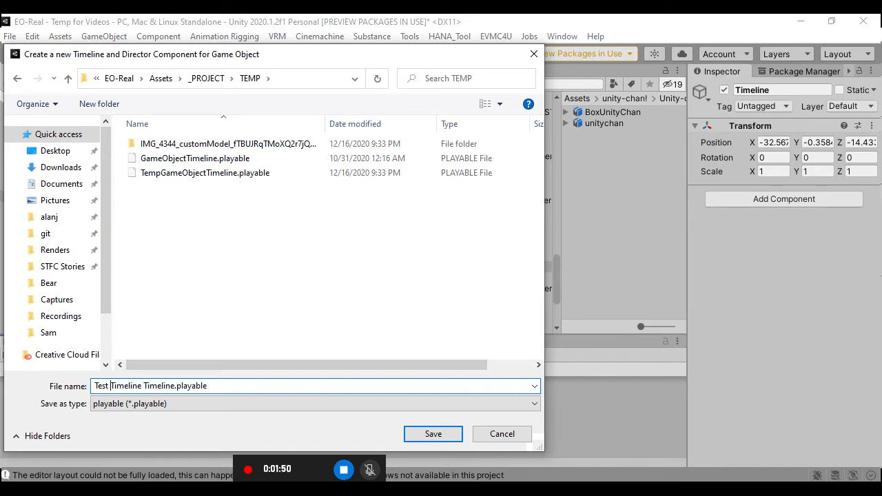
{"action": "left_click", "coordinate": [433, 434]}
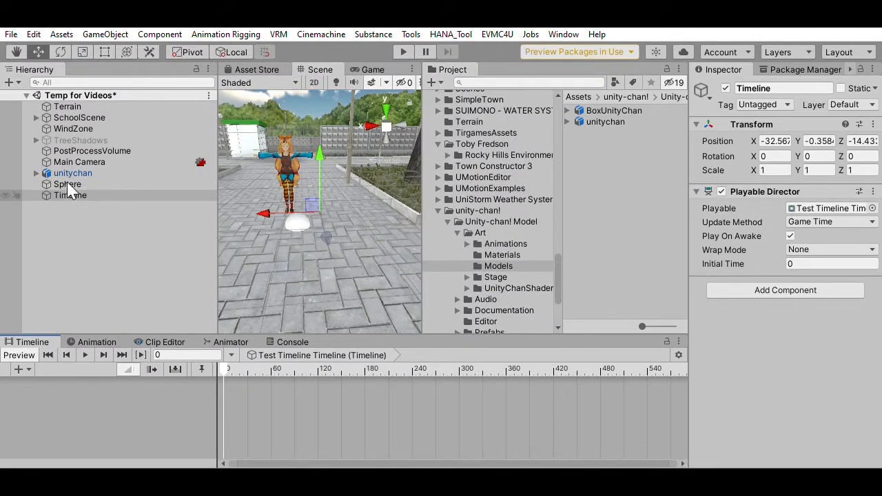
Step: Add an Animation Track to the timeline and bind it to unitychan
{"action": "left_click", "coordinate": [70, 195]}
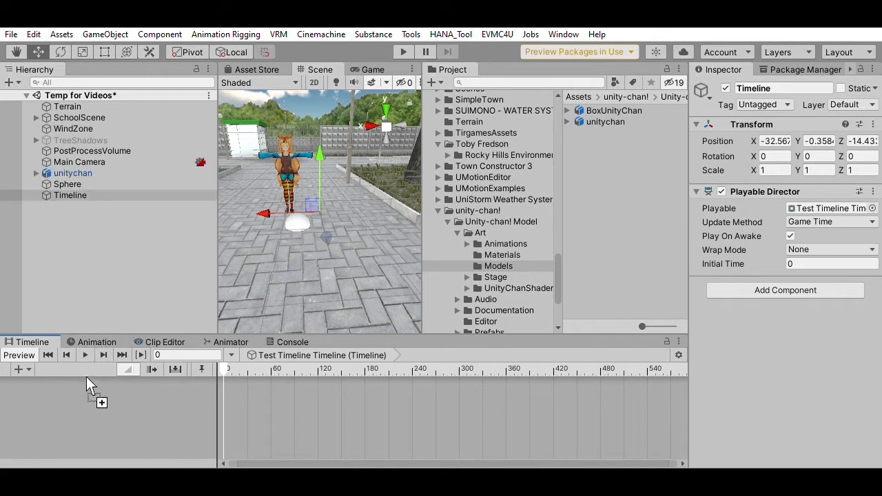
{"action": "mouse_move", "coordinate": [92, 391]}
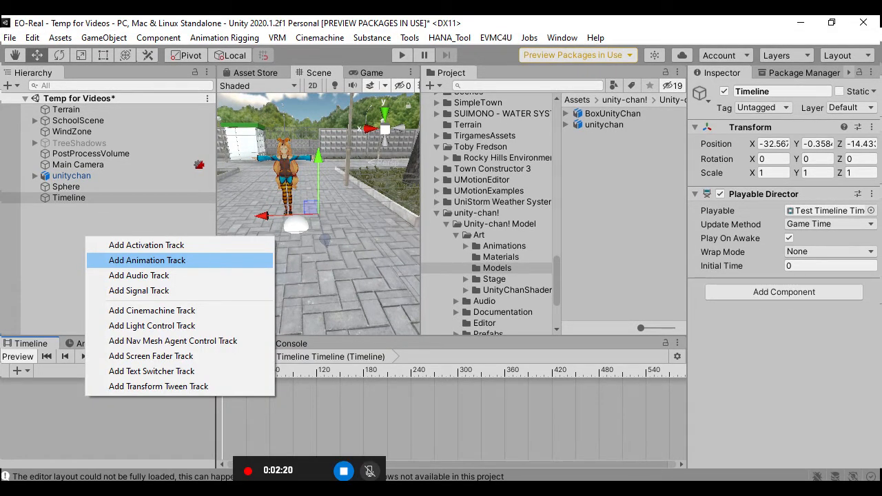
{"action": "left_click", "coordinate": [147, 260]}
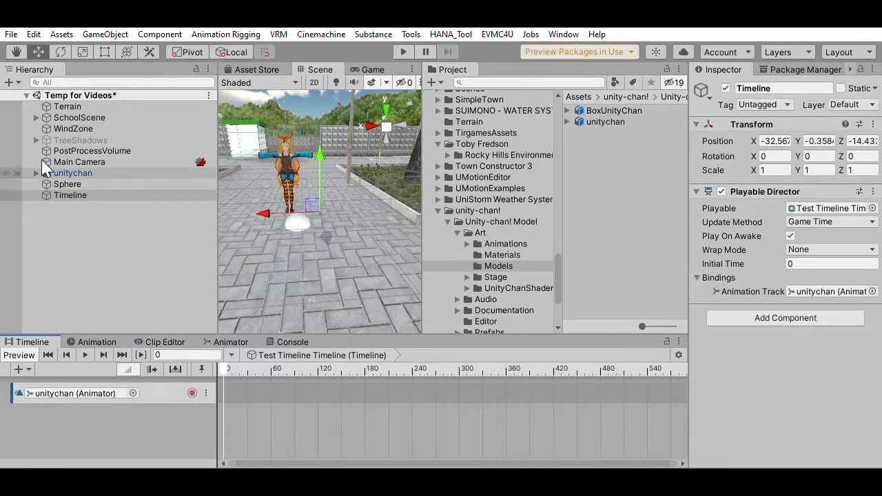
{"action": "left_click", "coordinate": [72, 173]}
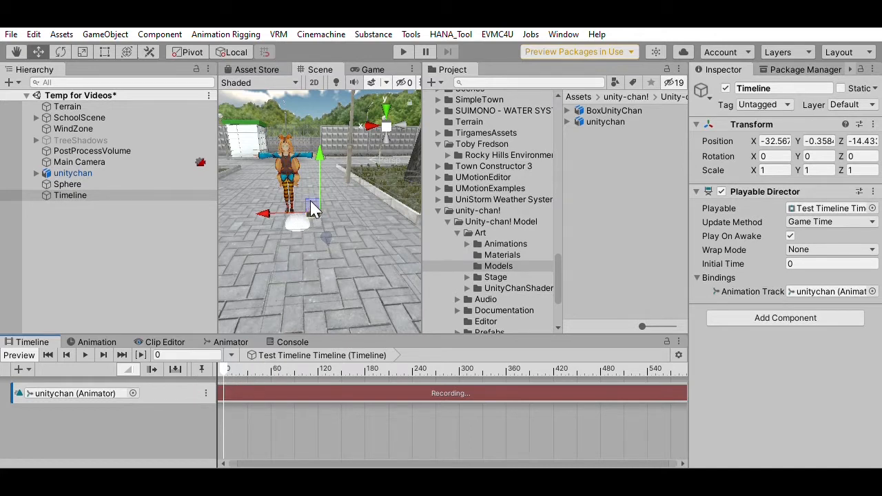
Step: Drag in the Timeline window and select unitychan to record her position keys
{"action": "left_click_drag", "start_coordinate": [313, 210], "coordinate": [316, 172]}
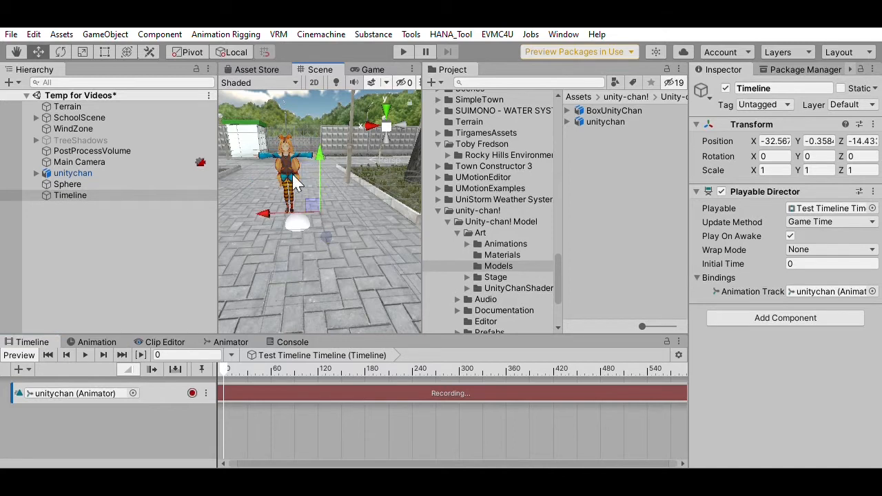
{"action": "left_click", "coordinate": [72, 173]}
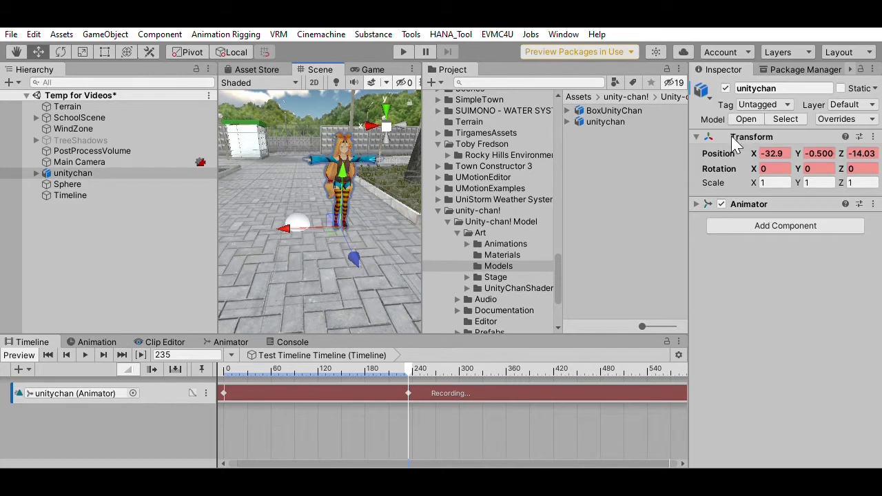
{"action": "mouse_move", "coordinate": [744, 141]}
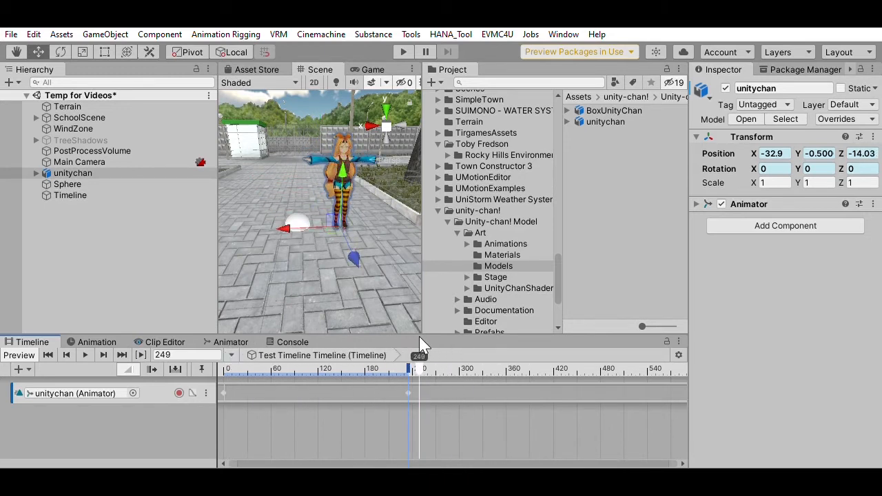
{"action": "mouse_move", "coordinate": [337, 196]}
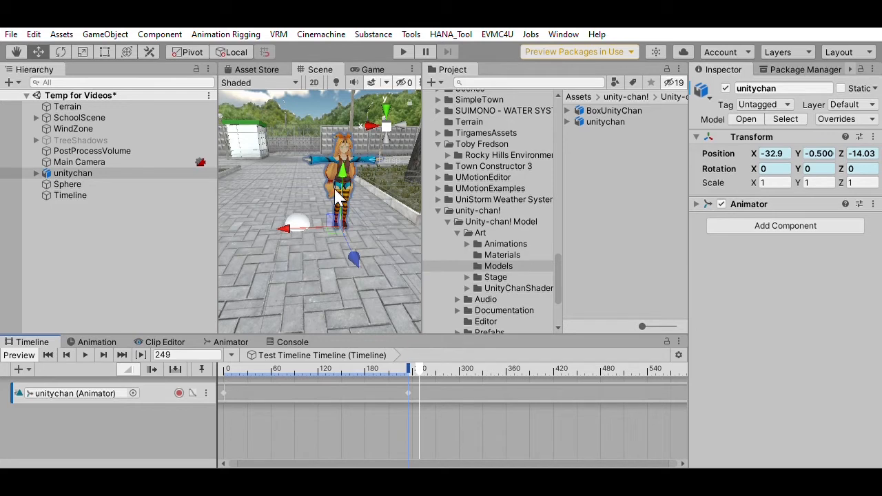
{"action": "mouse_move", "coordinate": [313, 269]}
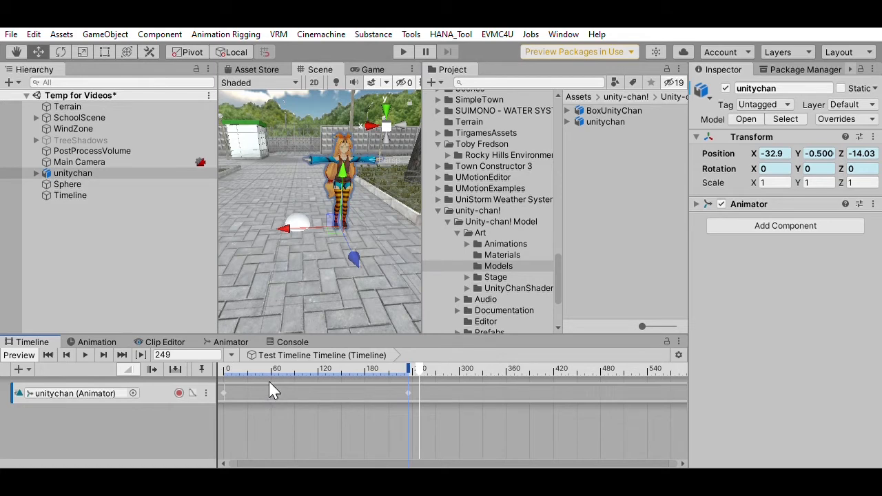
Step: Inspect unitychan's animation track offsets, then switch back to the Timeline editor
{"action": "left_click", "coordinate": [104, 392]}
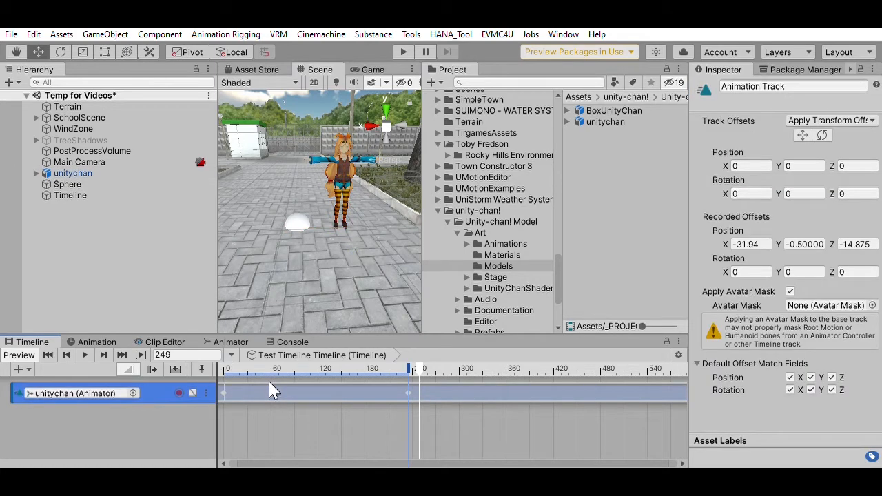
{"action": "left_click", "coordinate": [96, 342]}
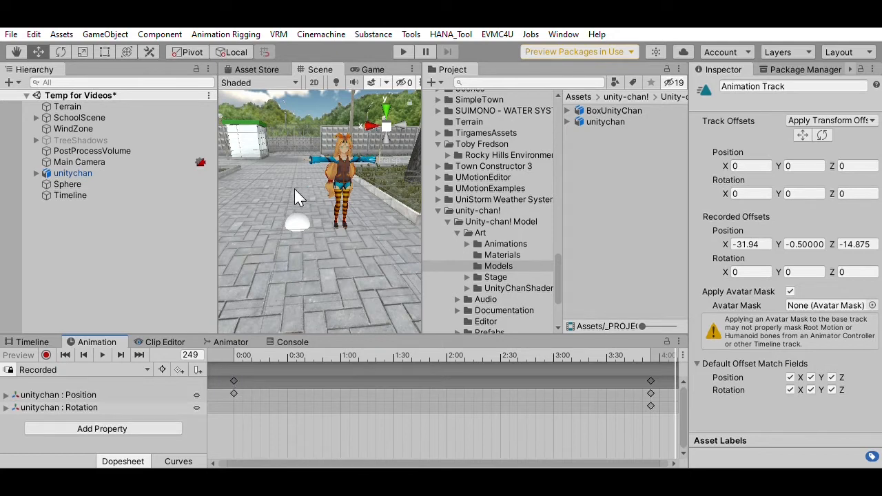
{"action": "mouse_move", "coordinate": [376, 195]}
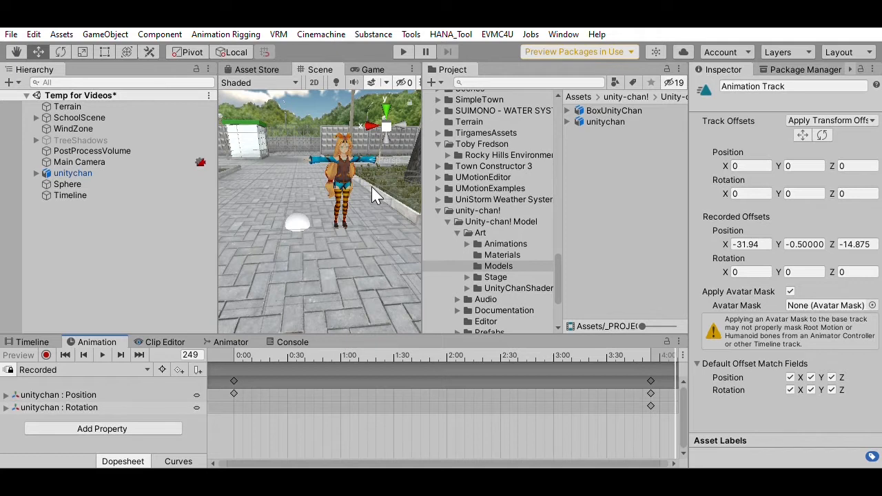
{"action": "mouse_move", "coordinate": [138, 399]}
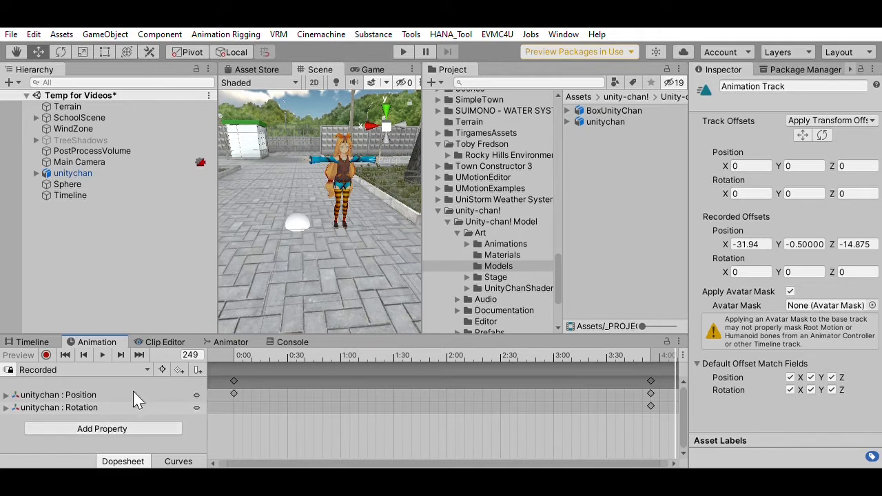
{"action": "mouse_move", "coordinate": [138, 401]}
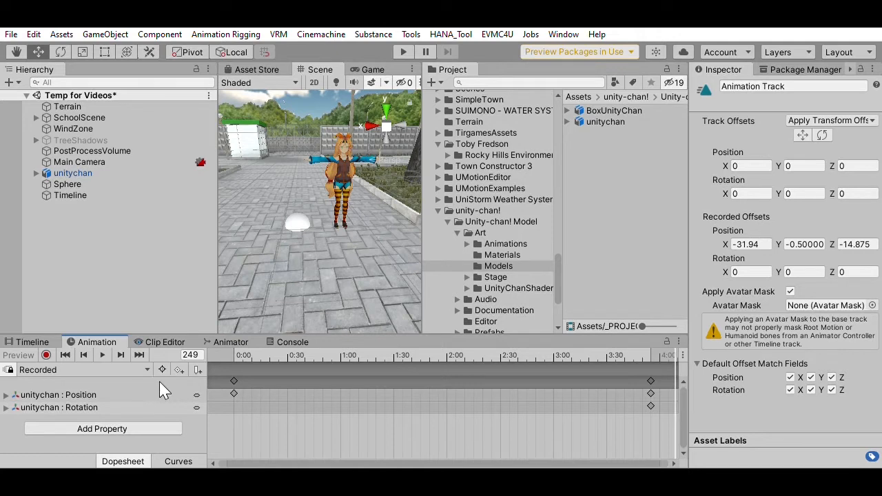
{"action": "mouse_move", "coordinate": [143, 378]}
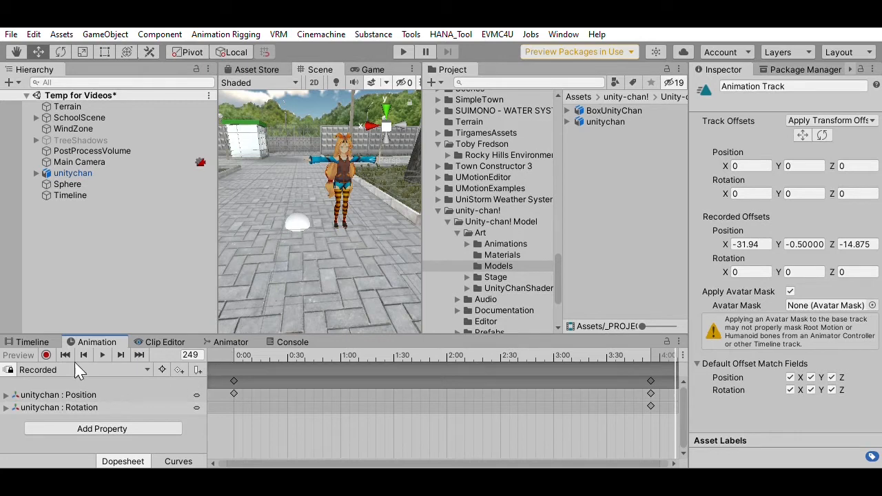
{"action": "left_click", "coordinate": [31, 341]}
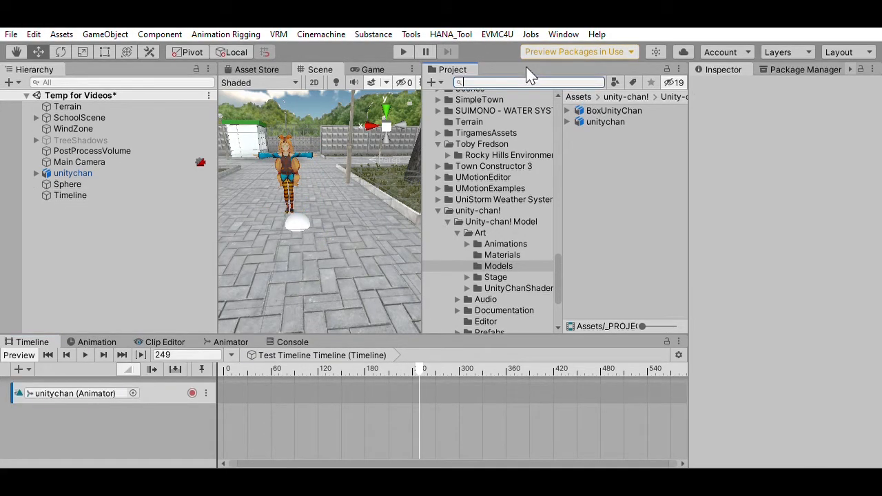
Step: Search 'walk' filtered to AnimationClip and drop WALK00_F onto unitychan's Animator track
{"action": "type", "text": "walk"}
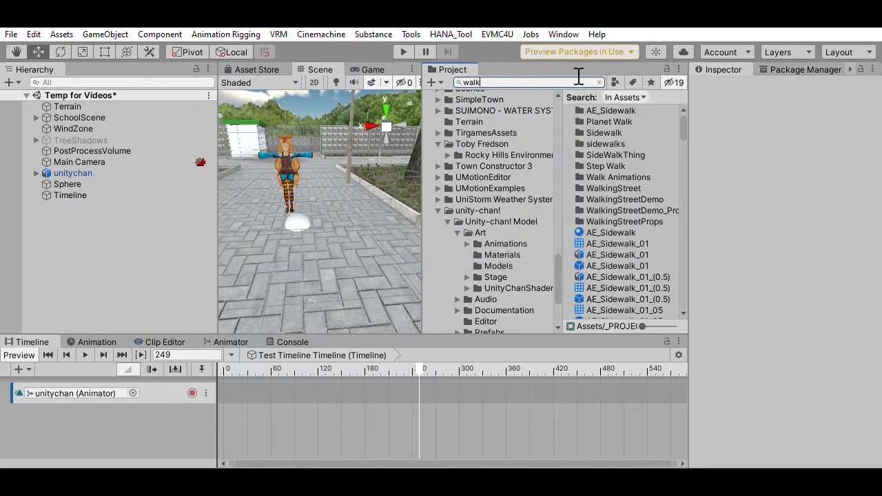
{"action": "mouse_move", "coordinate": [617, 76]}
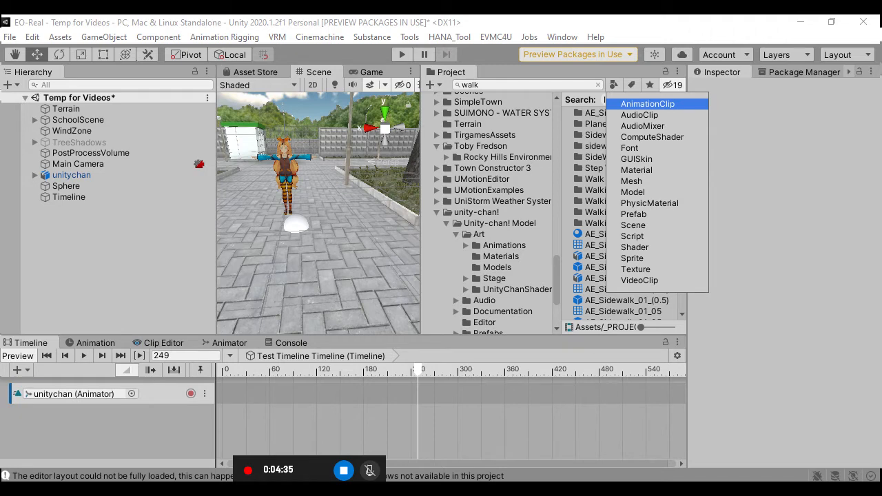
{"action": "left_click", "coordinate": [646, 103]}
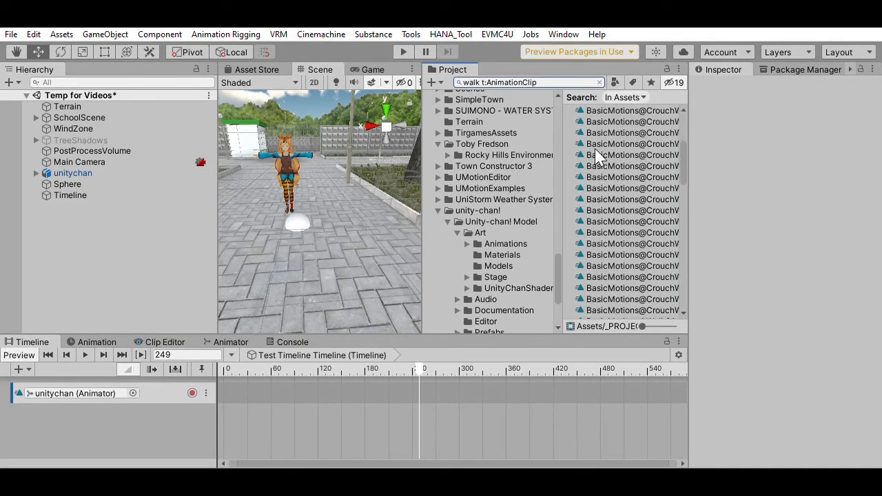
{"action": "scroll", "scroll_direction": "down", "scroll_amount": 3}
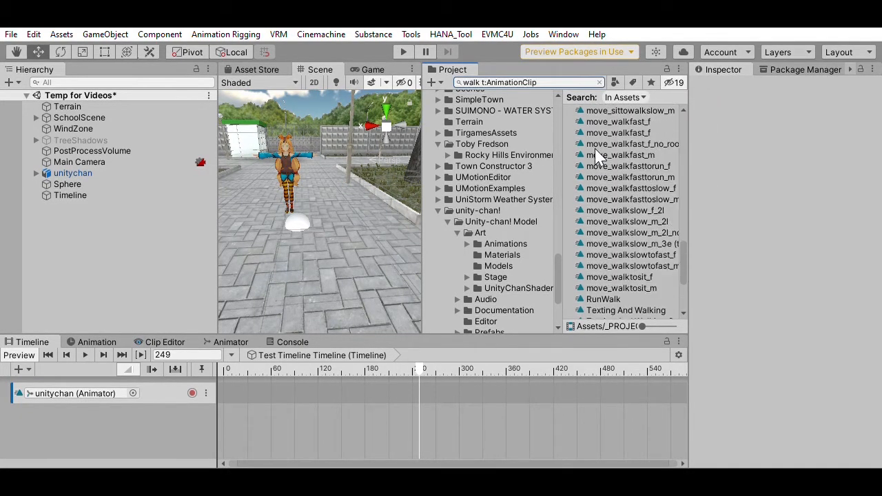
{"action": "scroll", "scroll_direction": "down", "scroll_amount": 3}
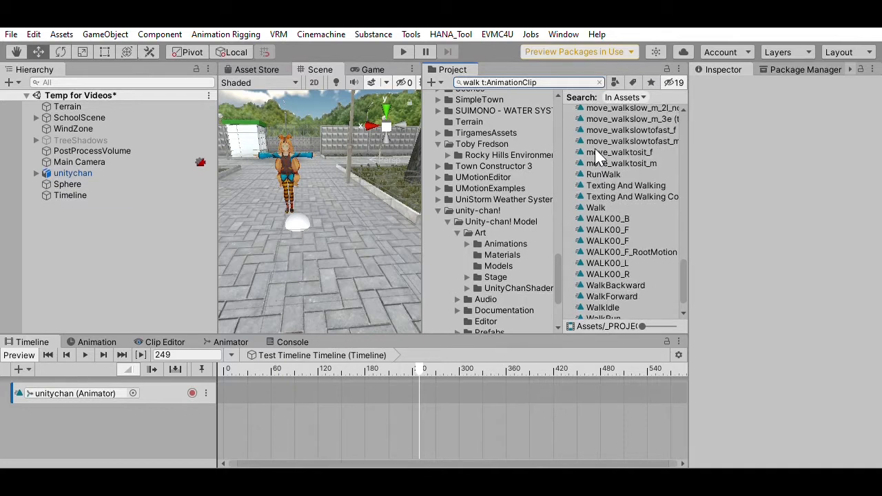
{"action": "mouse_move", "coordinate": [634, 166]}
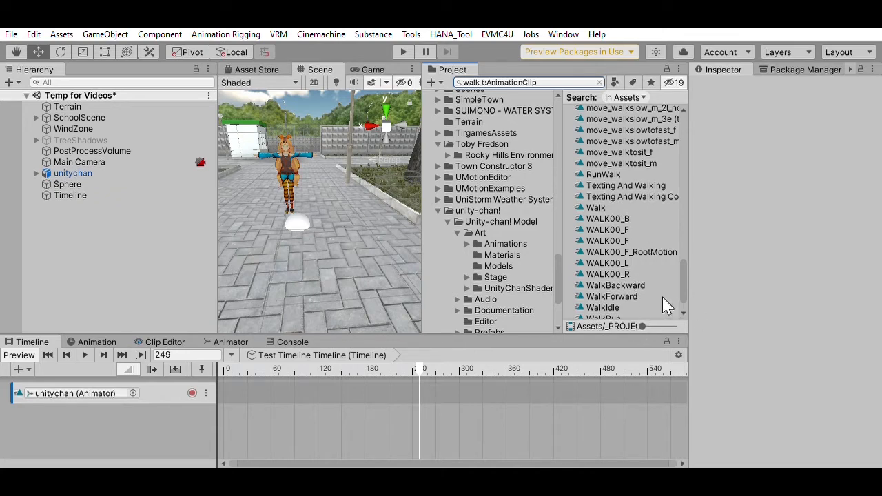
{"action": "mouse_move", "coordinate": [575, 263]}
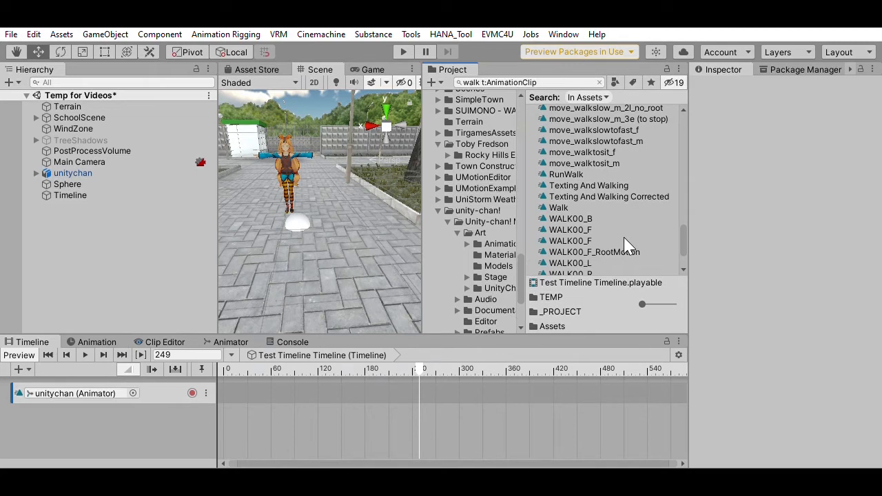
{"action": "left_click", "coordinate": [570, 240]}
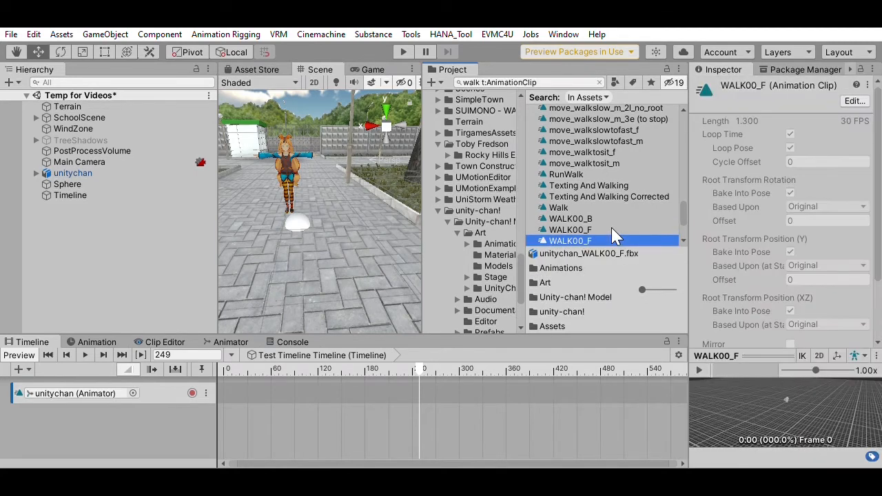
{"action": "scroll", "scroll_direction": "down", "scroll_amount": 3}
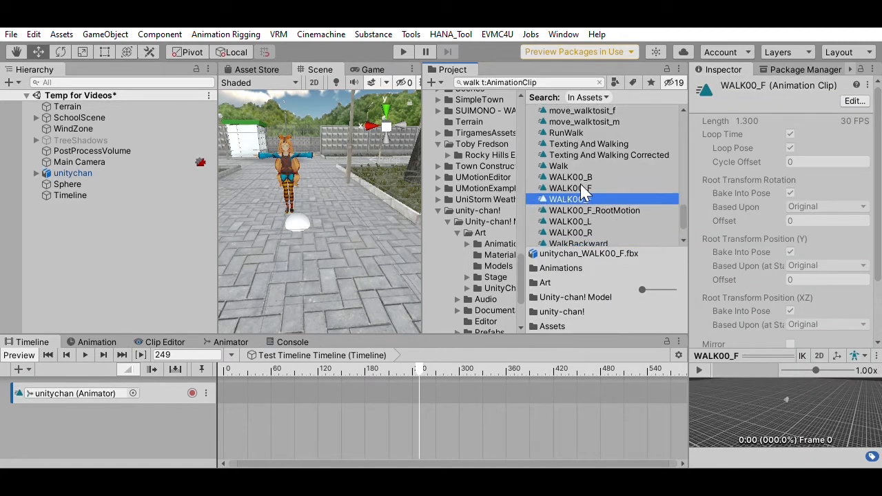
{"action": "left_click_drag", "start_coordinate": [569, 202], "coordinate": [262, 393]}
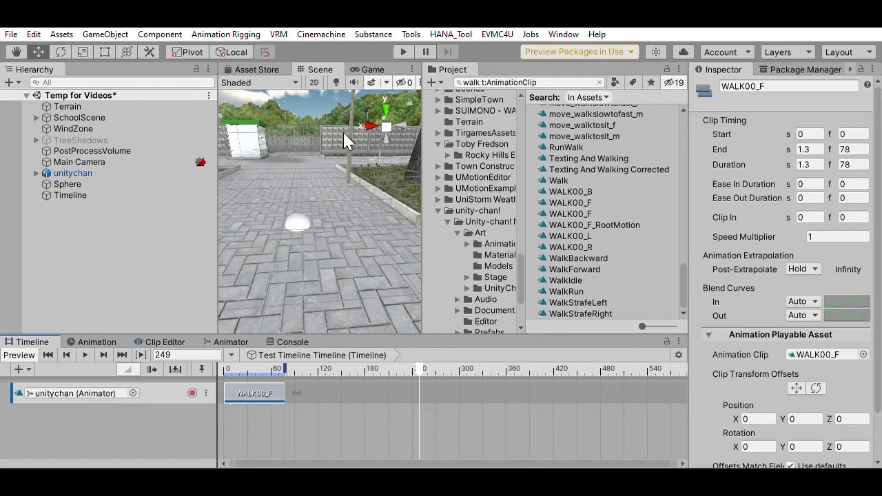
{"action": "mouse_move", "coordinate": [279, 258]}
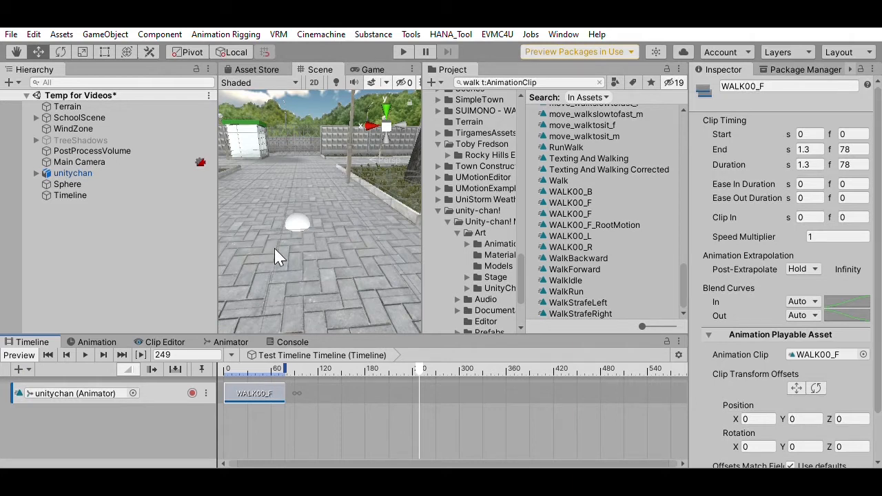
{"action": "mouse_move", "coordinate": [329, 196]}
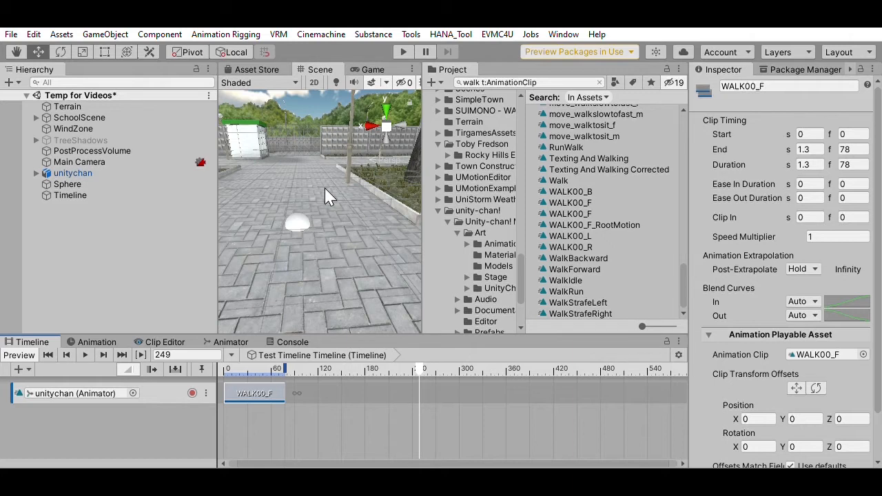
{"action": "left_click", "coordinate": [72, 173]}
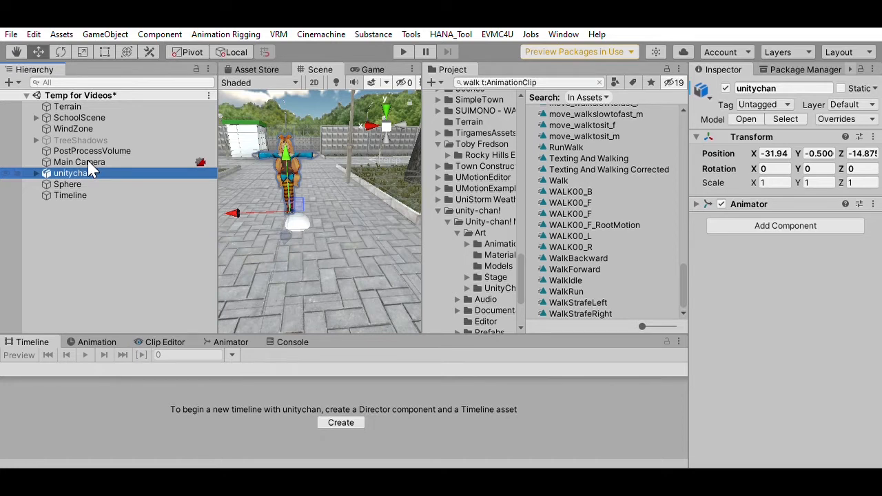
Step: Lock the Timeline window on the Timeline object, then inspect unitychan and the Sphere
{"action": "left_click", "coordinate": [70, 195]}
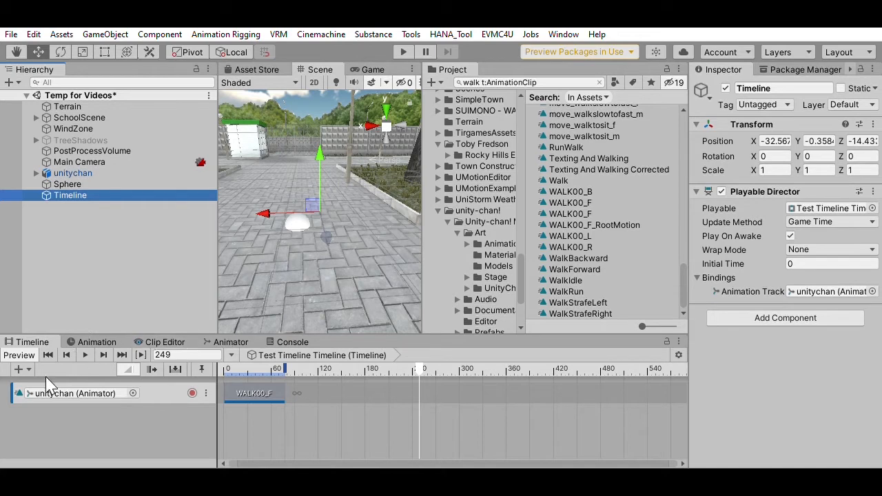
{"action": "left_click", "coordinate": [64, 184]}
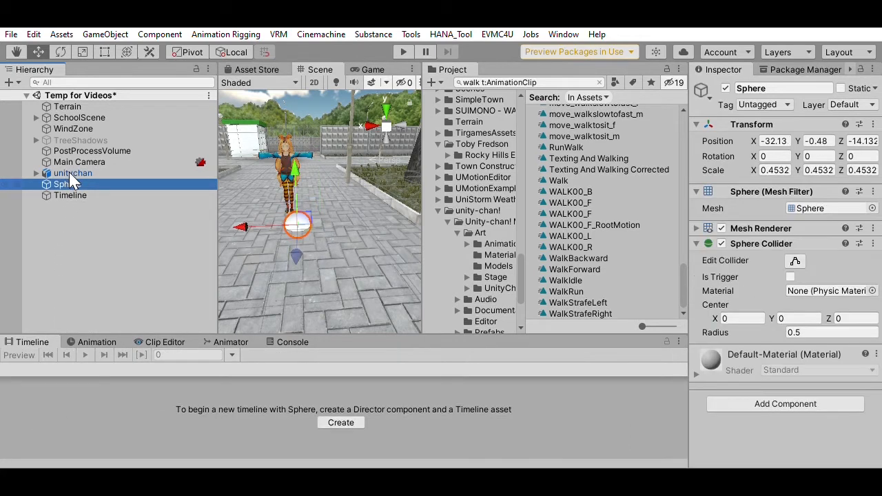
{"action": "left_click", "coordinate": [70, 195]}
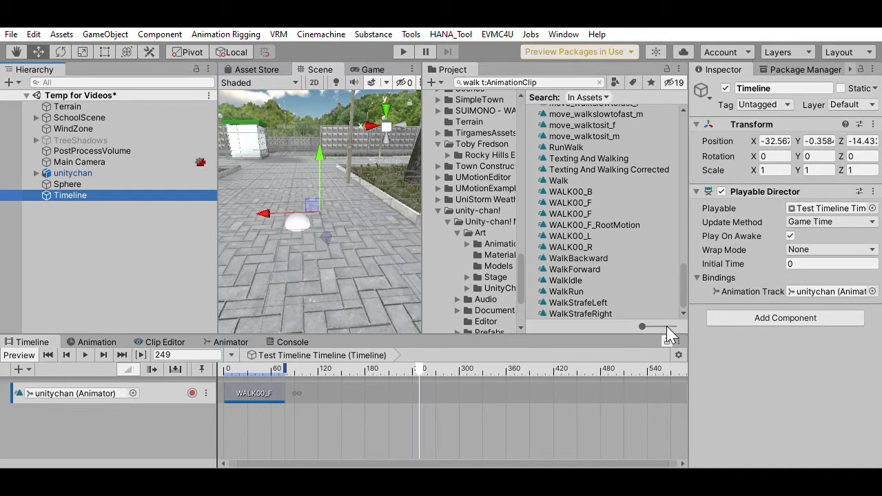
{"action": "mouse_move", "coordinate": [670, 336]}
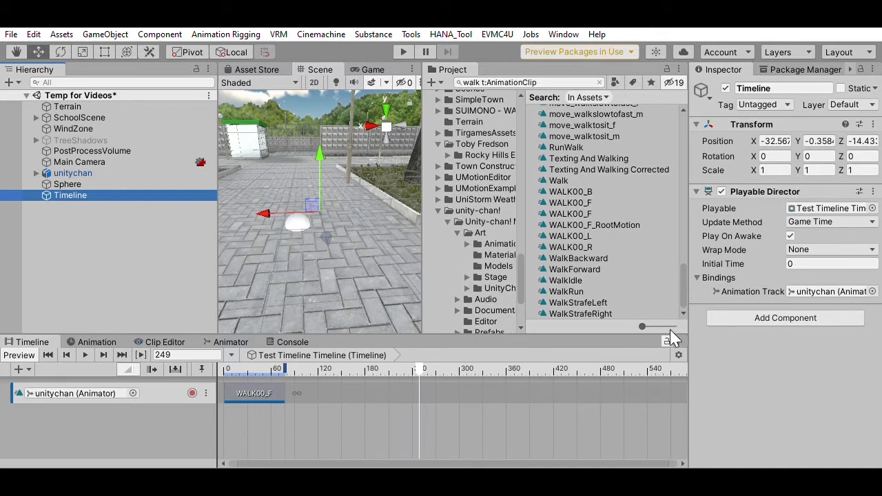
{"action": "left_click", "coordinate": [55, 217]}
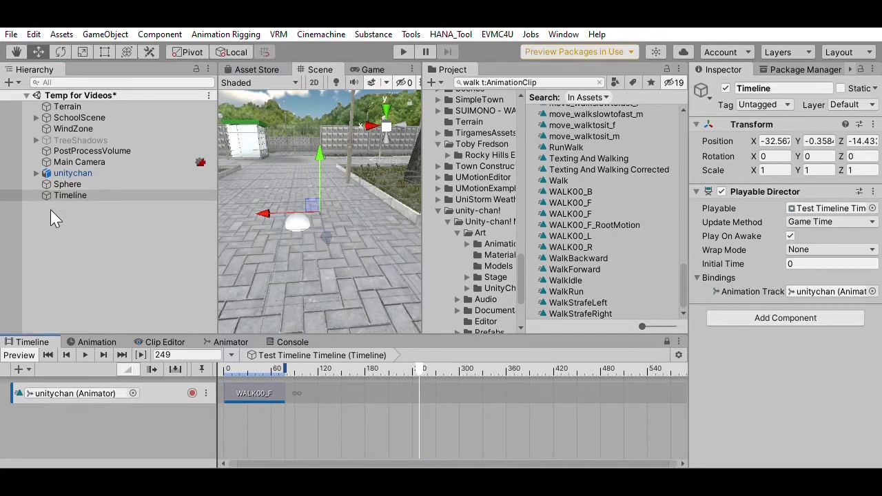
{"action": "left_click", "coordinate": [72, 172]}
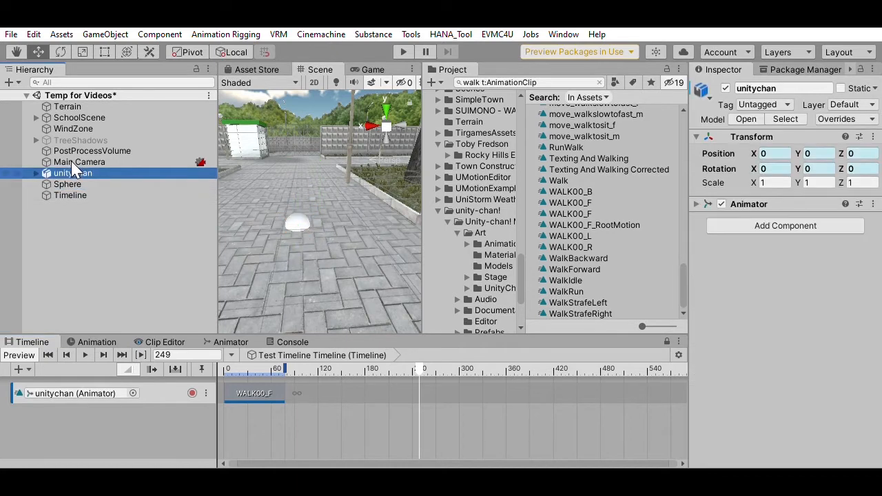
{"action": "left_click", "coordinate": [68, 184]}
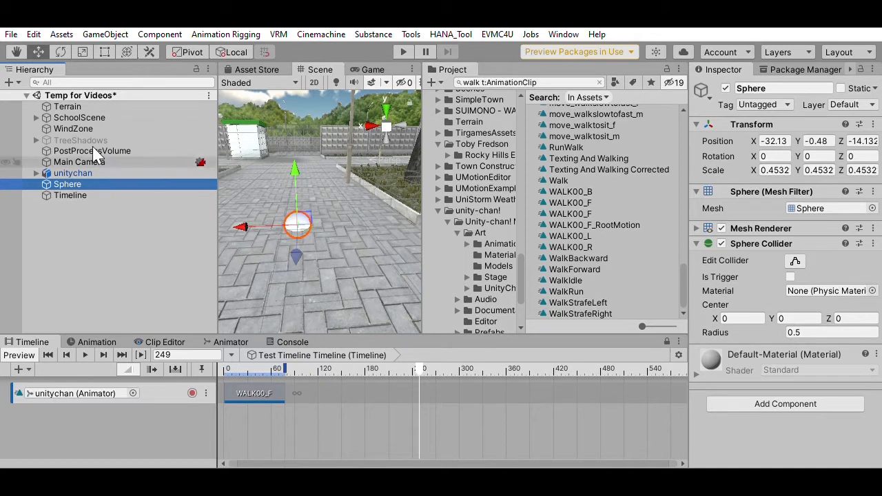
{"action": "left_click", "coordinate": [73, 173]}
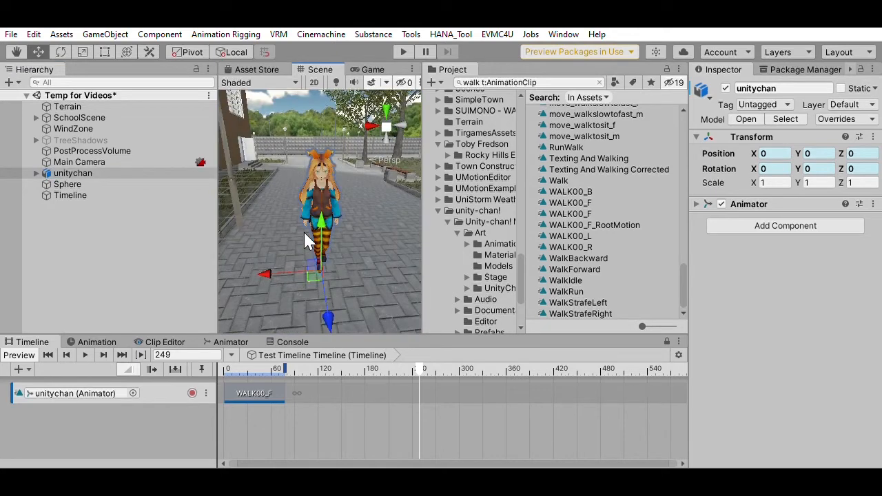
{"action": "mouse_move", "coordinate": [267, 297]}
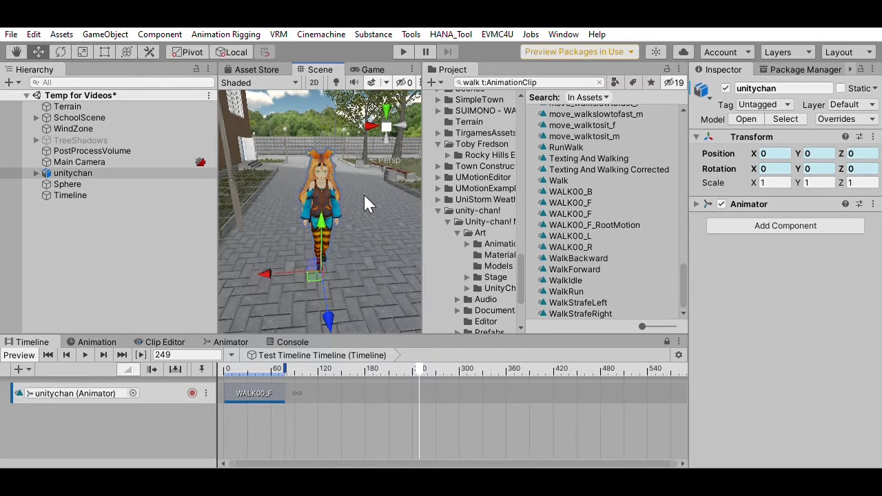
{"action": "mouse_move", "coordinate": [789, 131]}
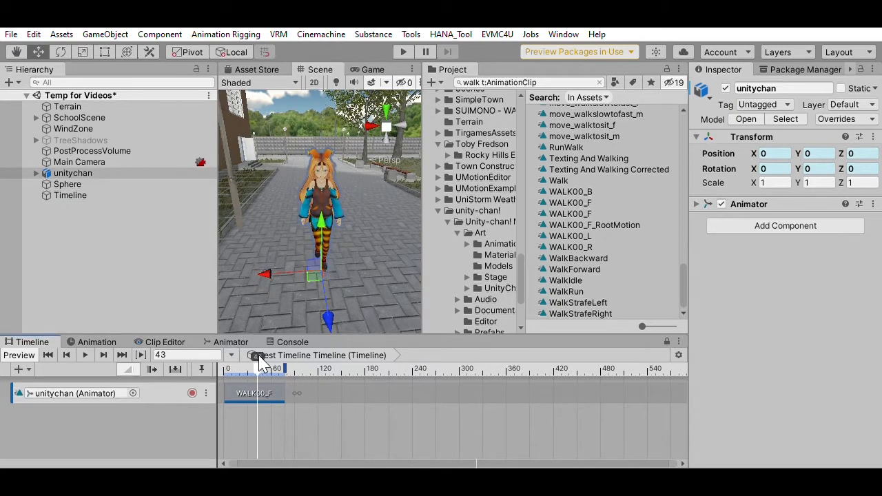
Step: Scrub through WALK00_F and view the clip's details (1.3 s, 78 frames)
{"action": "left_click_drag", "start_coordinate": [257, 368], "coordinate": [262, 368]}
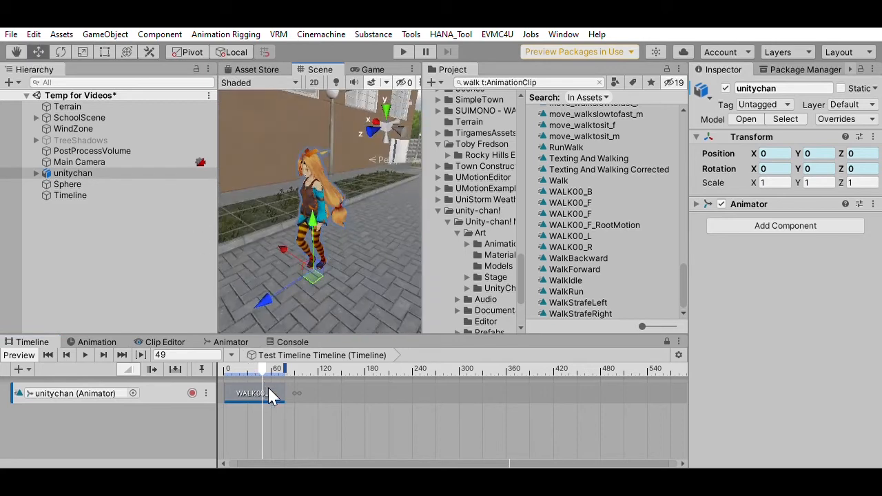
{"action": "left_click_drag", "start_coordinate": [275, 368], "coordinate": [248, 369]}
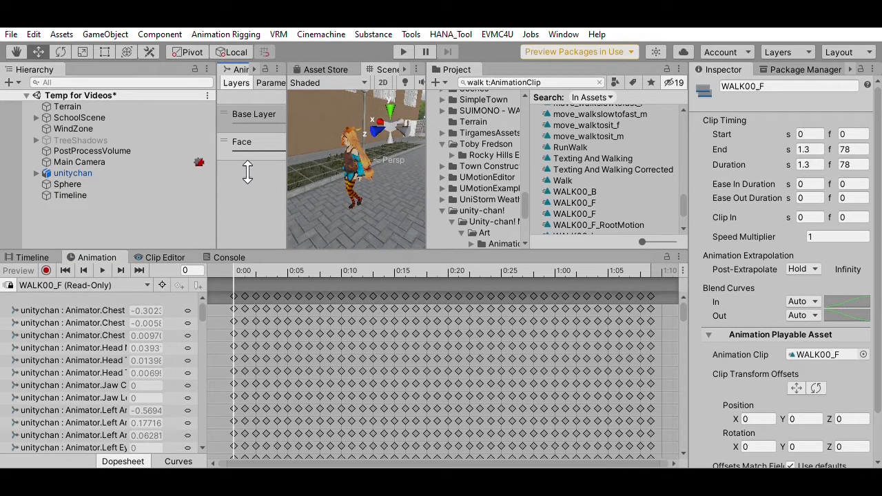
Step: Scroll WALK00_F's keyframe property list down to the Root T and Root Q curves
{"action": "scroll", "scroll_direction": "down", "scroll_amount": 3}
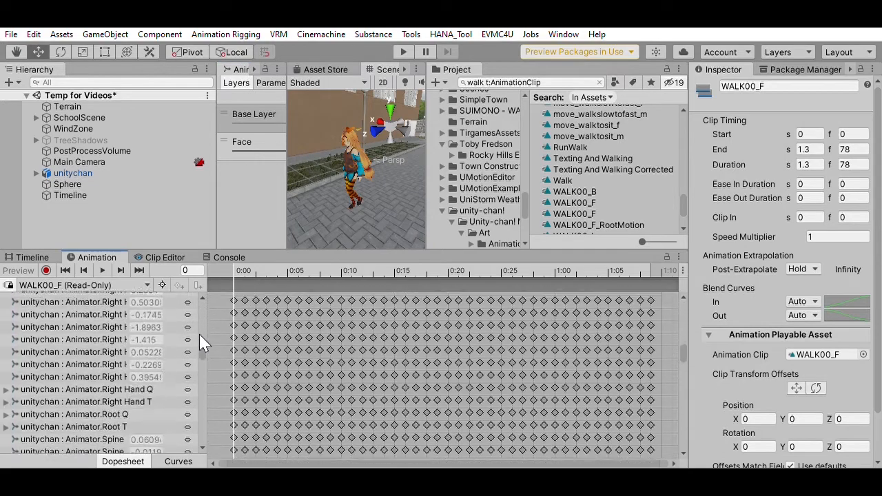
{"action": "scroll", "scroll_direction": "down", "scroll_amount": 3}
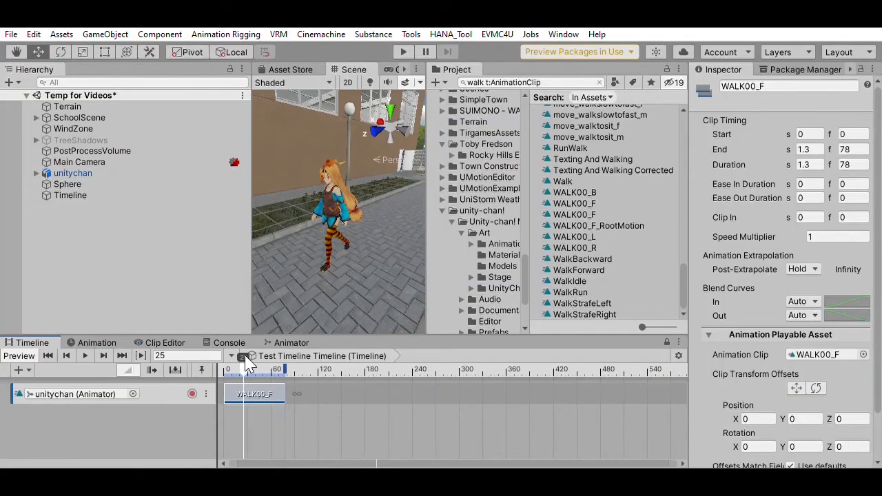
Step: Preview and reset the playhead, then place WALK00_F_RootMotion after WALK00_F (frames 112–190)
{"action": "left_click_drag", "start_coordinate": [244, 370], "coordinate": [289, 370]}
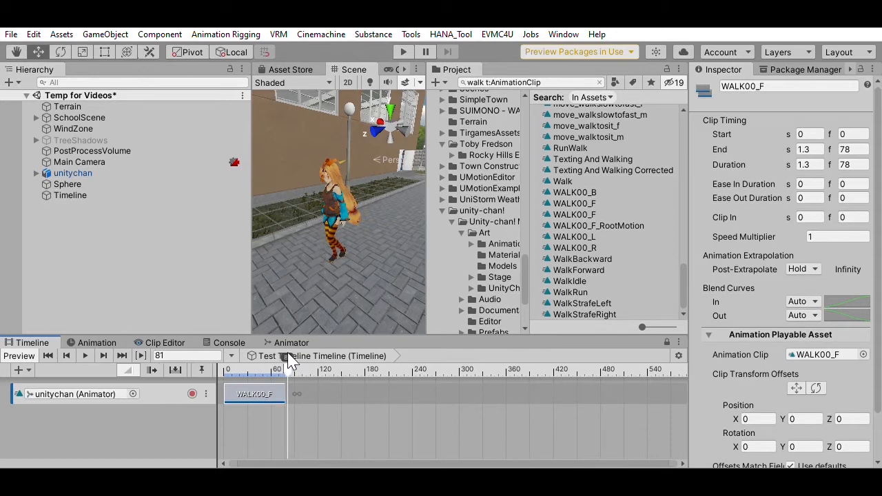
{"action": "left_click", "coordinate": [67, 355]}
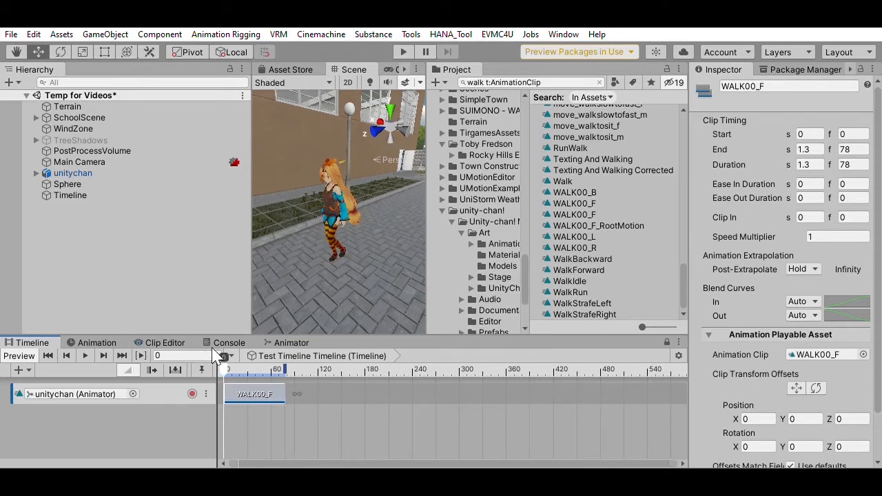
{"action": "mouse_move", "coordinate": [337, 261]}
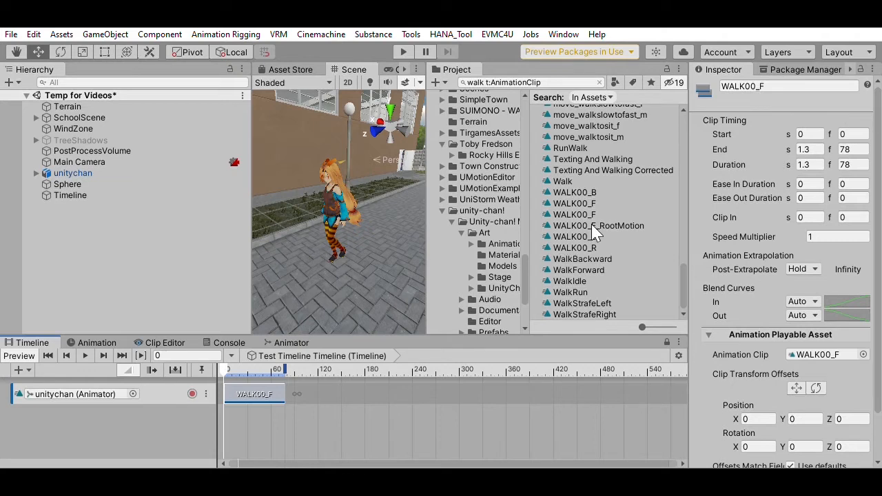
{"action": "mouse_move", "coordinate": [596, 224]}
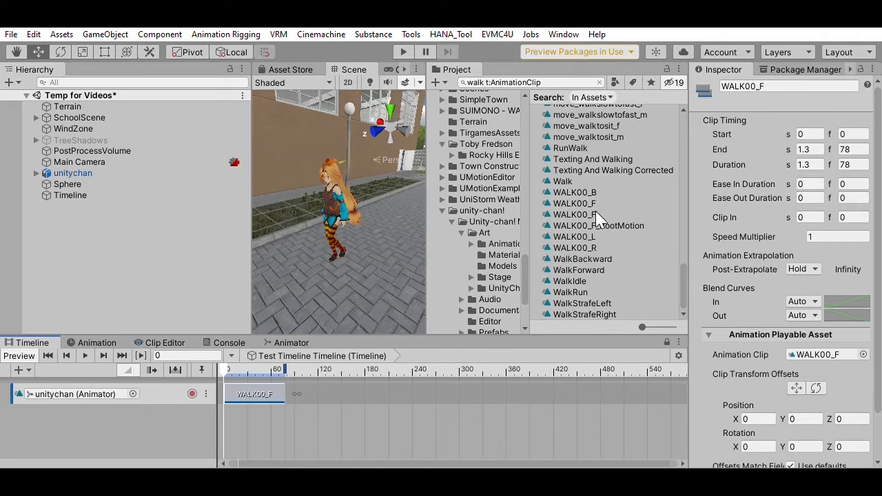
{"action": "mouse_move", "coordinate": [542, 229]}
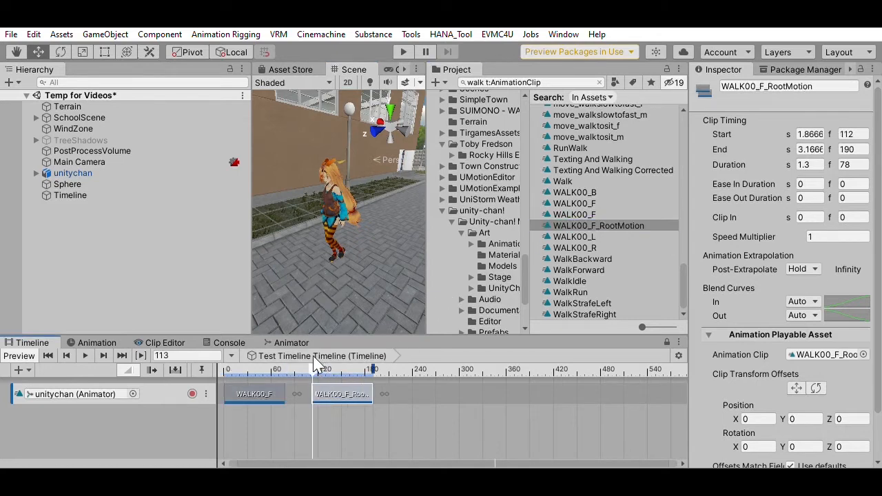
{"action": "left_click_drag", "start_coordinate": [324, 369], "coordinate": [369, 369]}
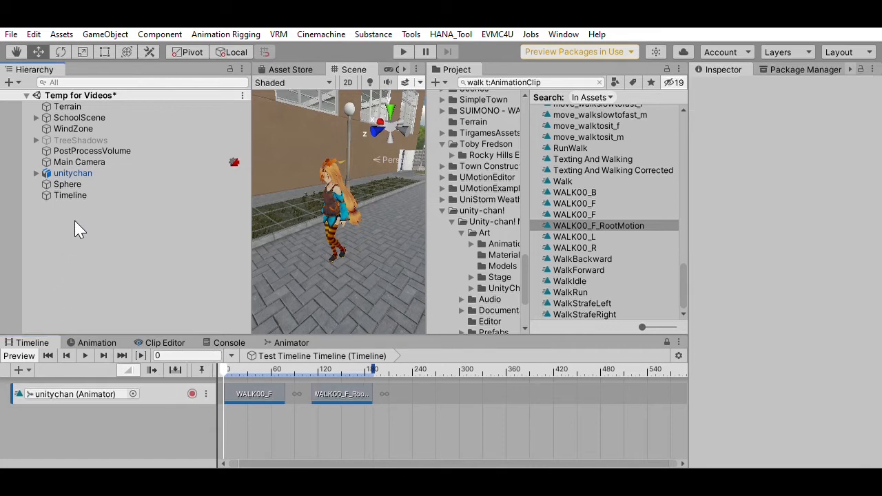
{"action": "mouse_move", "coordinate": [103, 282]}
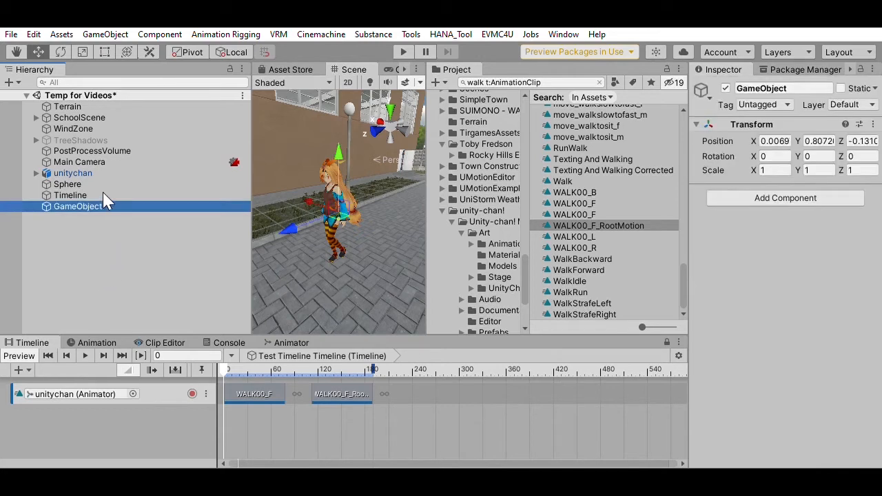
Step: Rename the new empty object 'Unitchan Container' and make unitychan its child in the Hierarchy
{"action": "double_click", "coordinate": [78, 206]}
{"action": "type", "text": "Unitchan Container"}
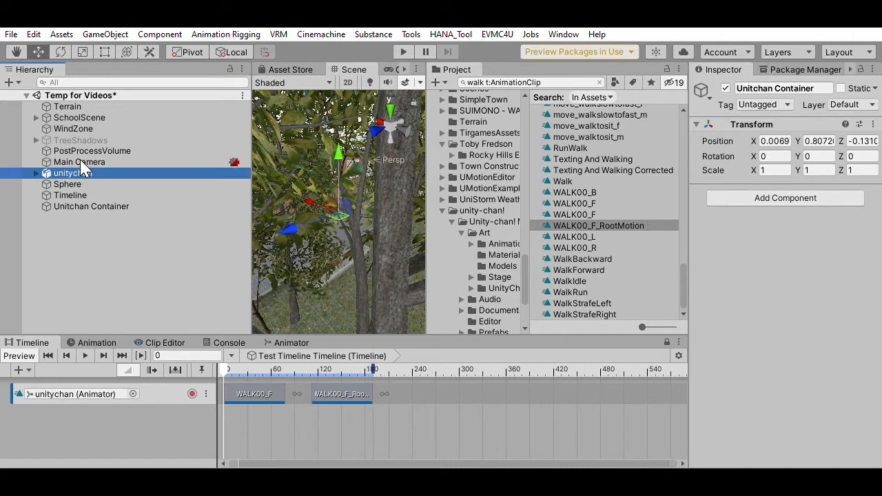
{"action": "left_click", "coordinate": [81, 206]}
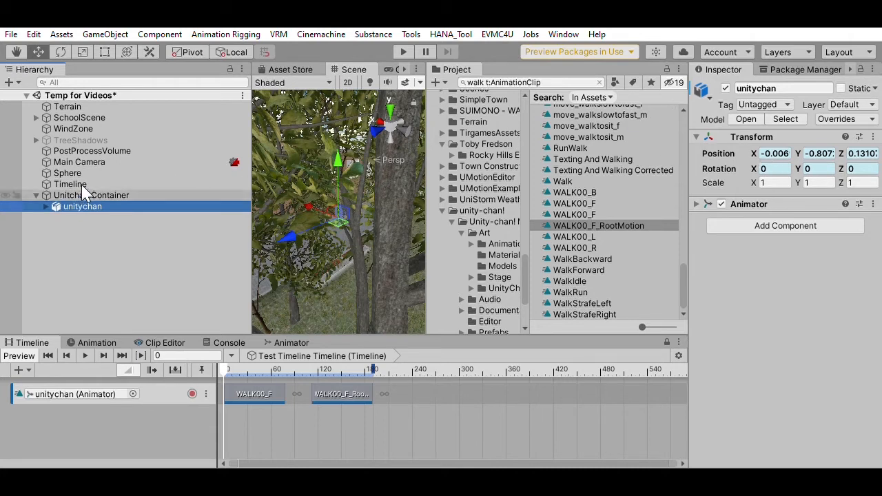
{"action": "left_click", "coordinate": [91, 195]}
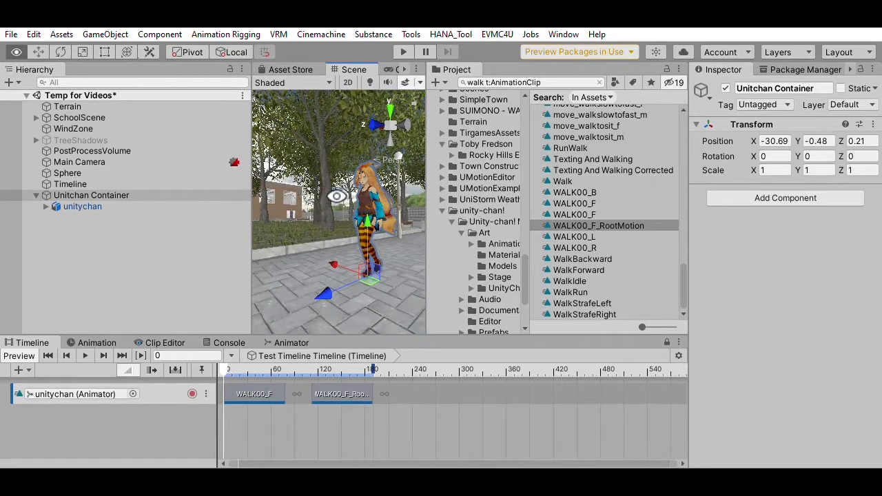
{"action": "left_click", "coordinate": [91, 195]}
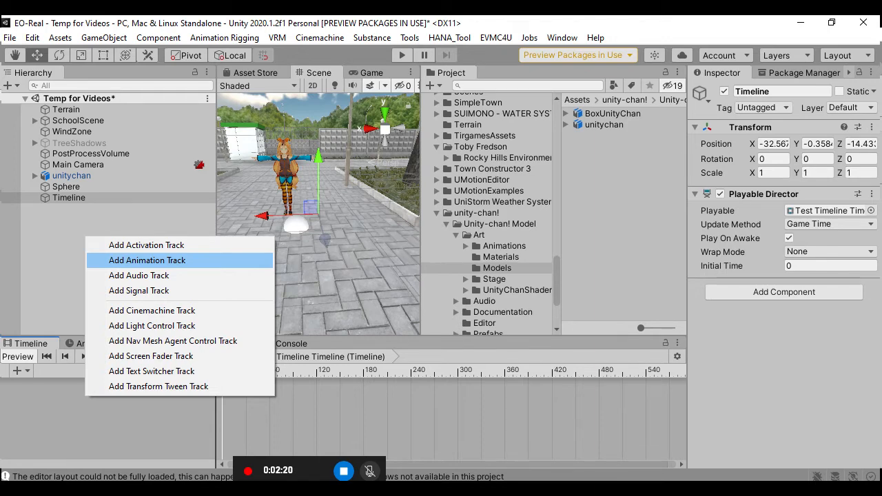
Step: Add a Unitchan Container animation track with position keys at frames 0 and 170, and lengthen WALK00_F to 298 frames
{"action": "left_click", "coordinate": [147, 260]}
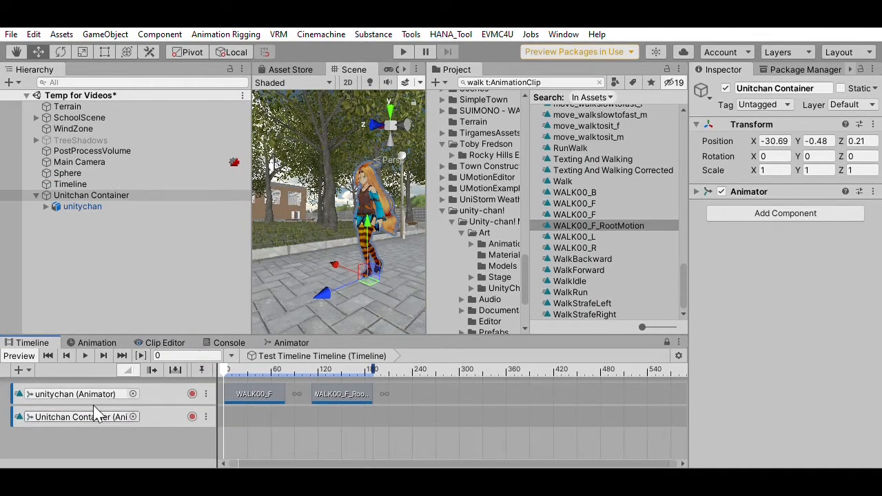
{"action": "mouse_move", "coordinate": [153, 283]}
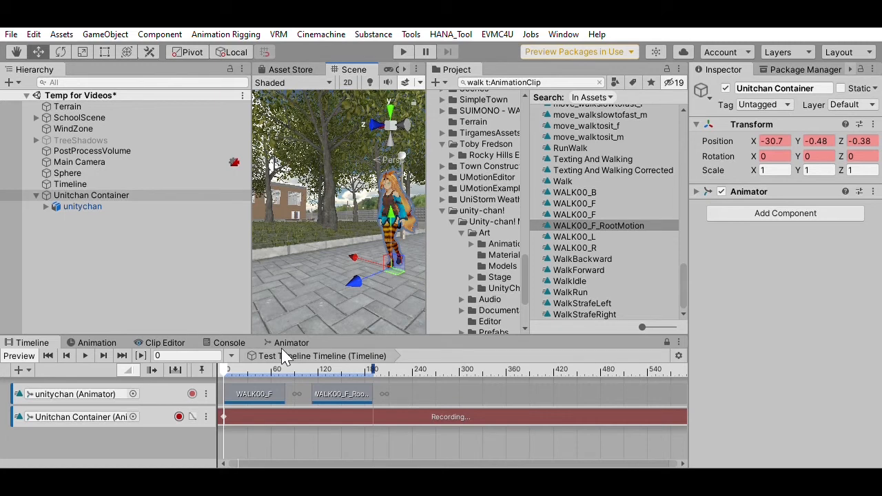
{"action": "left_click_drag", "start_coordinate": [223, 369], "coordinate": [373, 369]}
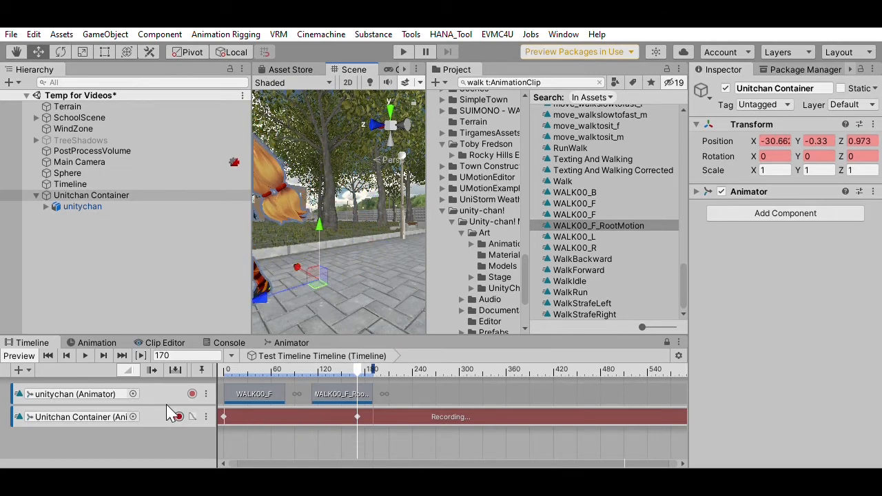
{"action": "left_click", "coordinate": [342, 394]}
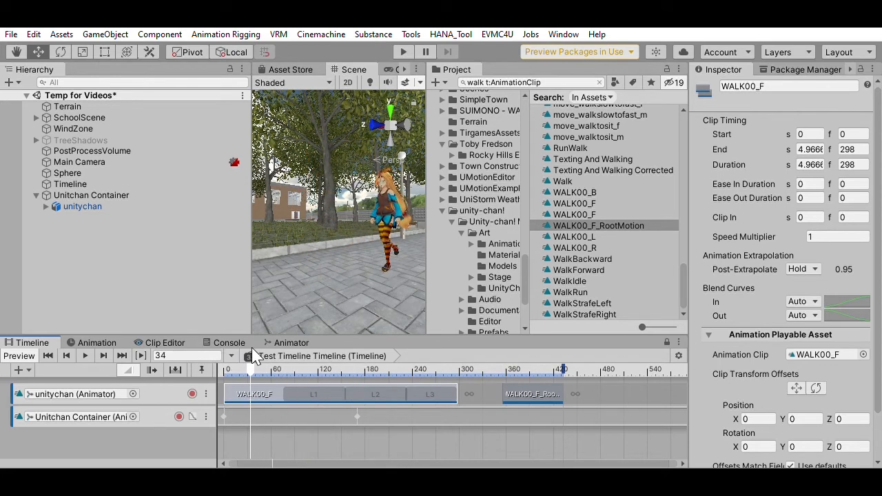
{"action": "left_click_drag", "start_coordinate": [248, 369], "coordinate": [303, 369]}
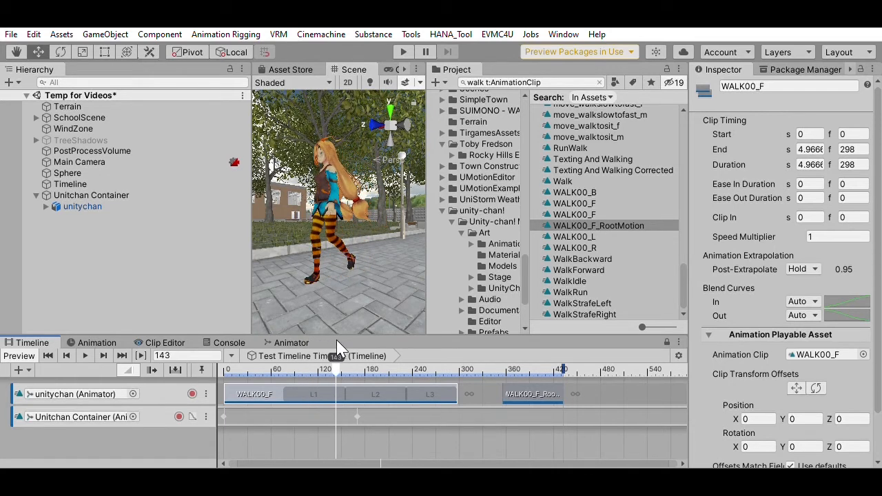
{"action": "left_click", "coordinate": [83, 417]}
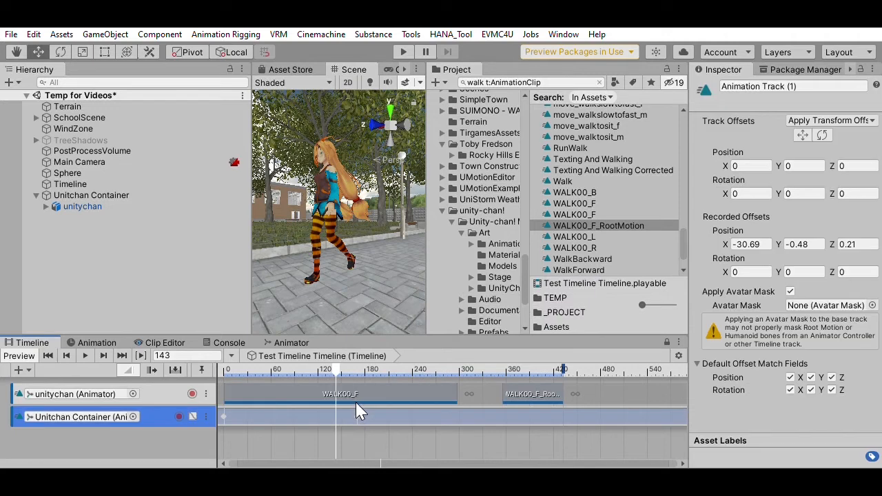
{"action": "mouse_move", "coordinate": [359, 417]}
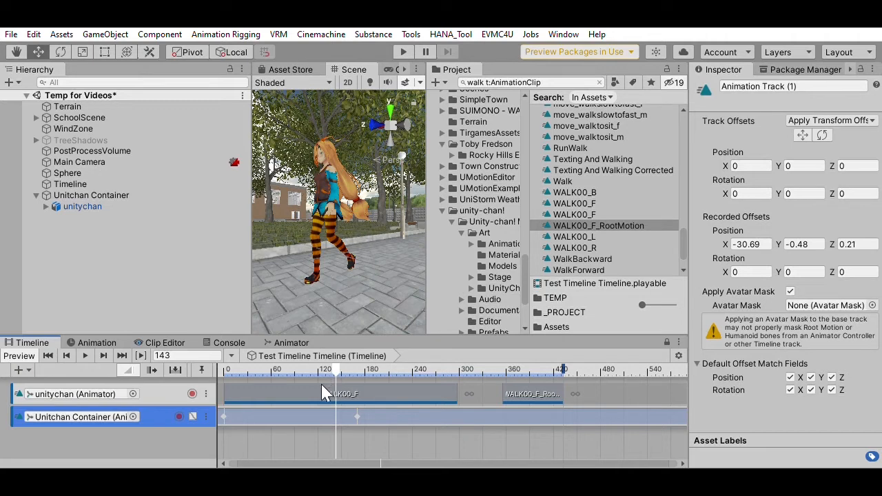
{"action": "mouse_move", "coordinate": [348, 405]}
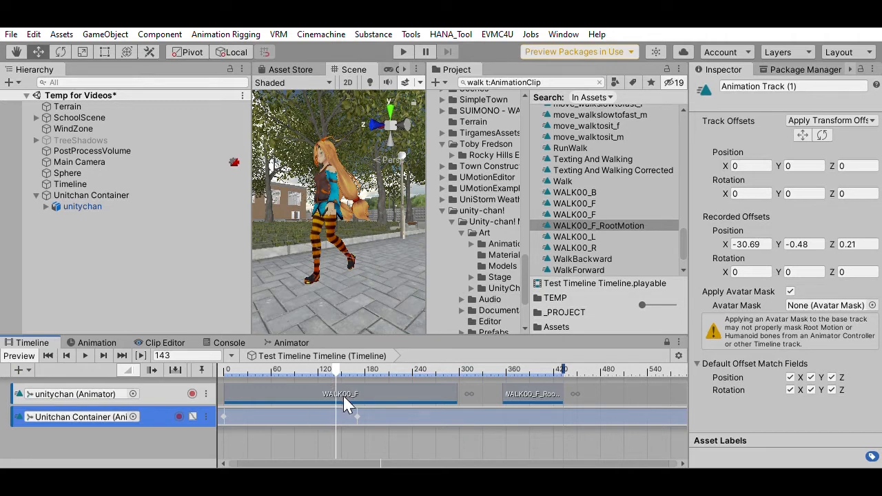
{"action": "mouse_move", "coordinate": [316, 388]}
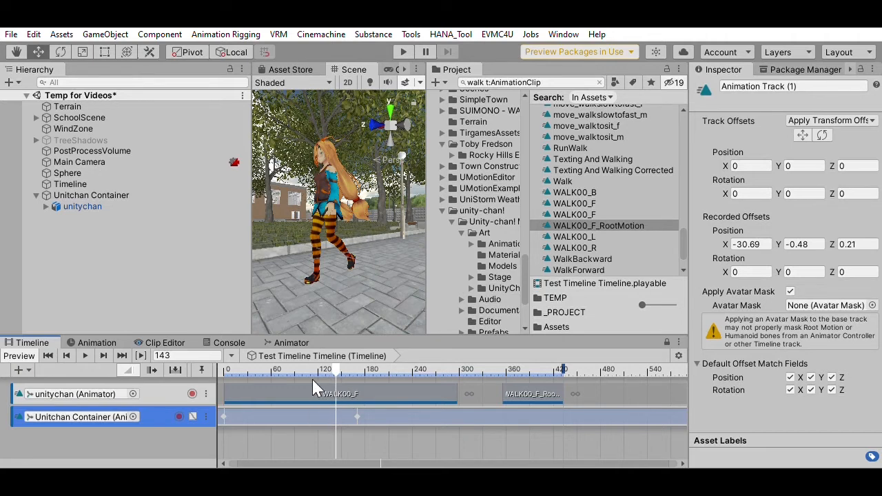
{"action": "mouse_move", "coordinate": [173, 413]}
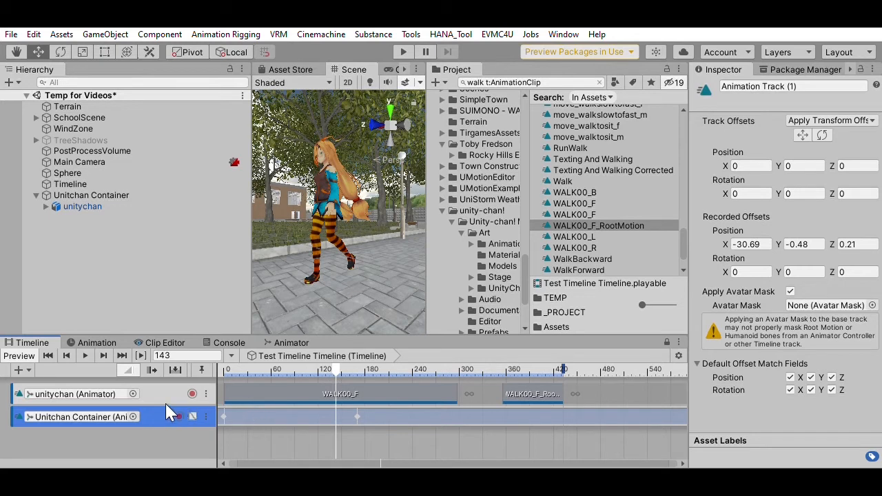
Step: Take unitychan out of Unitchan Container and remove the extra clip and track, keeping WALK00_F_RootMotion
{"action": "left_click", "coordinate": [82, 206]}
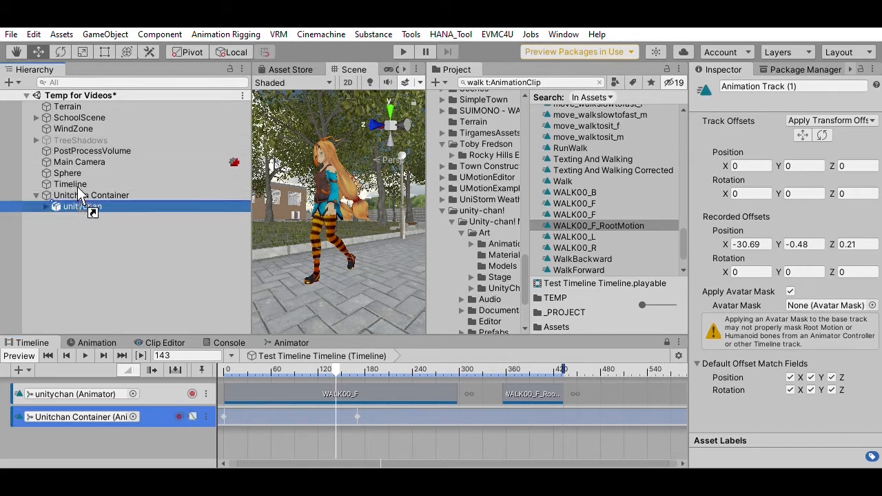
{"action": "left_click", "coordinate": [73, 195]}
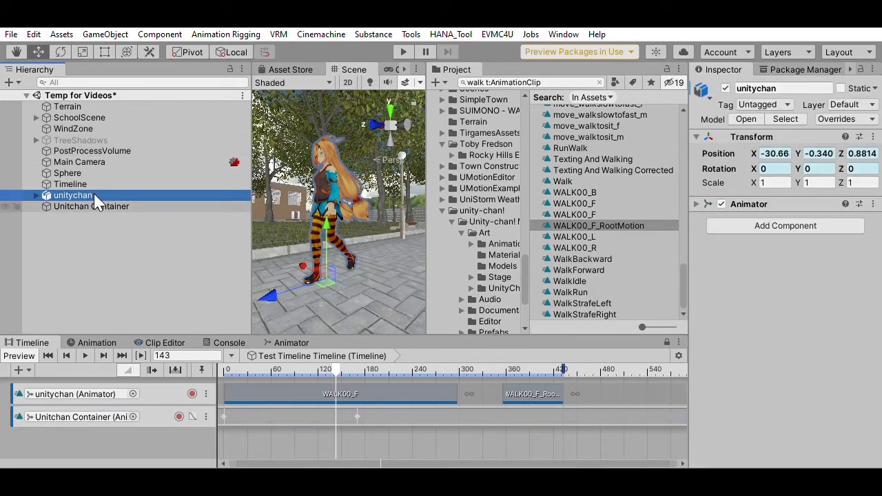
{"action": "left_click", "coordinate": [91, 206]}
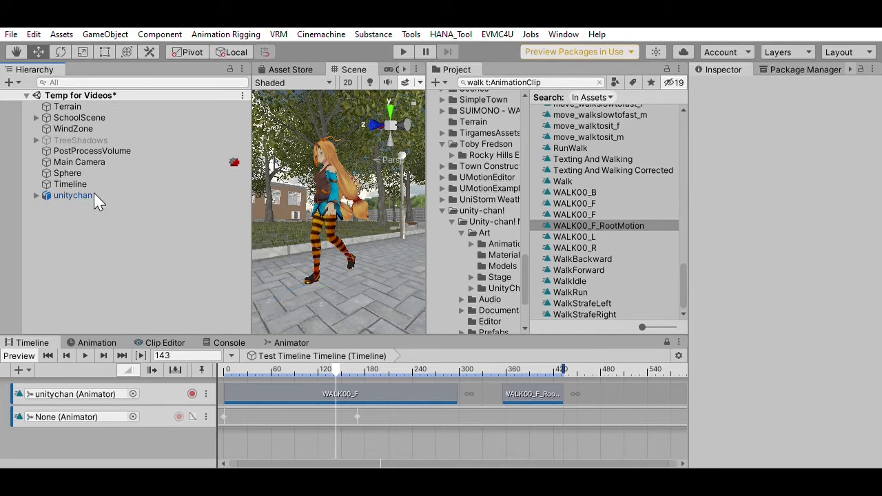
{"action": "left_click", "coordinate": [338, 393]}
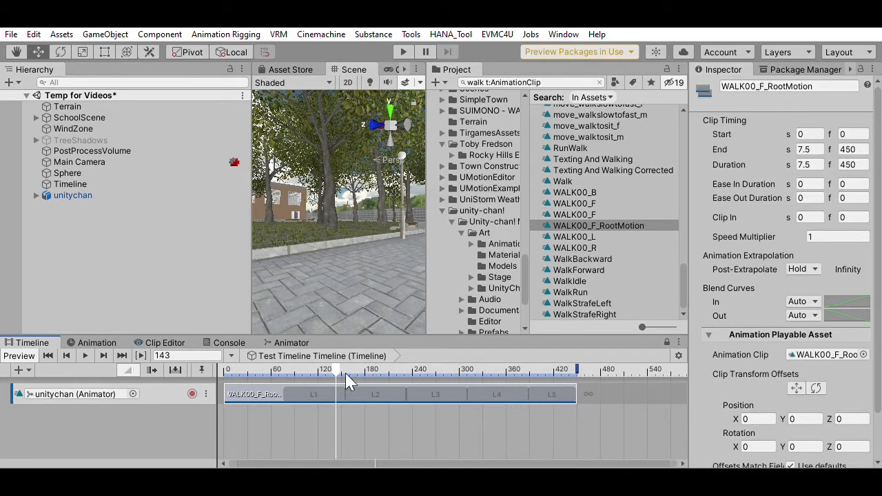
Step: Set unitychan's animation track Track Offsets to Apply Scene Offsets
{"action": "left_click", "coordinate": [72, 195]}
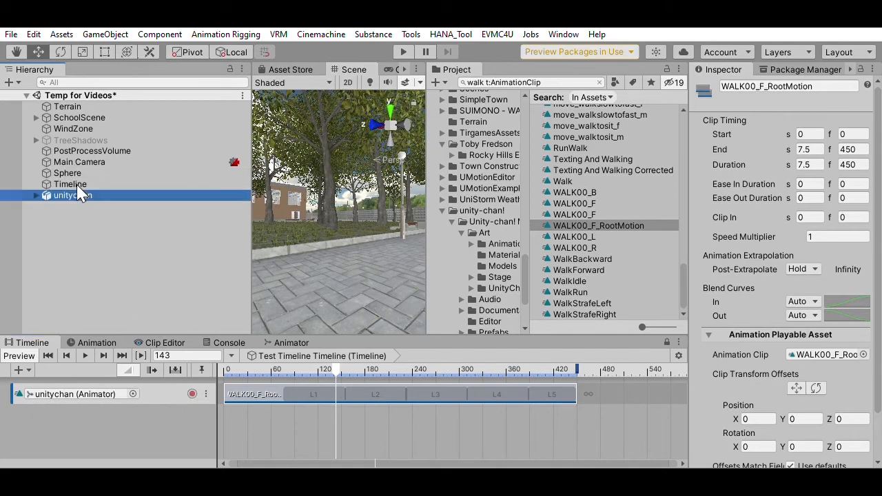
{"action": "left_click", "coordinate": [72, 195]}
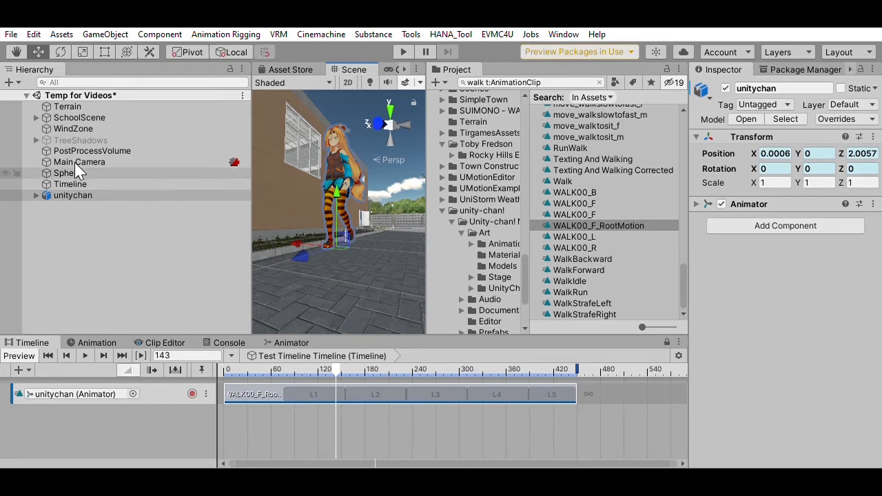
{"action": "left_click", "coordinate": [64, 173]}
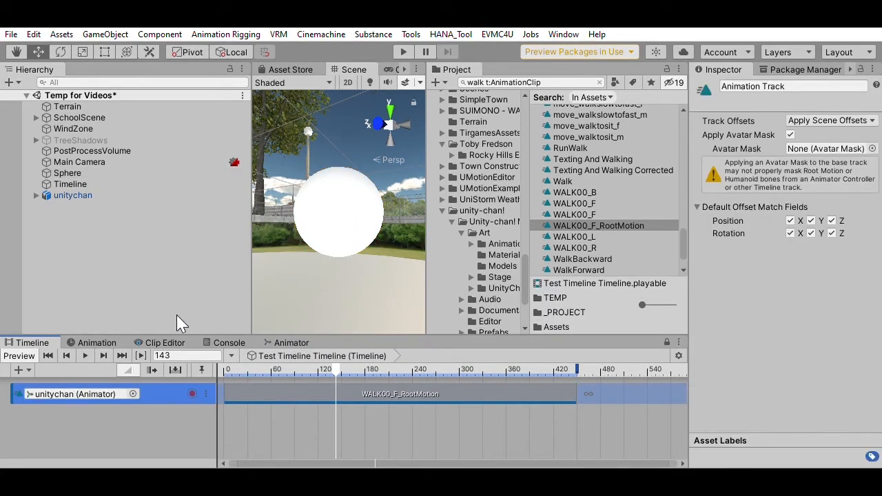
Step: Select unitychan and scrub the playhead from frame 0 to about frame 27
{"action": "left_click", "coordinate": [72, 195]}
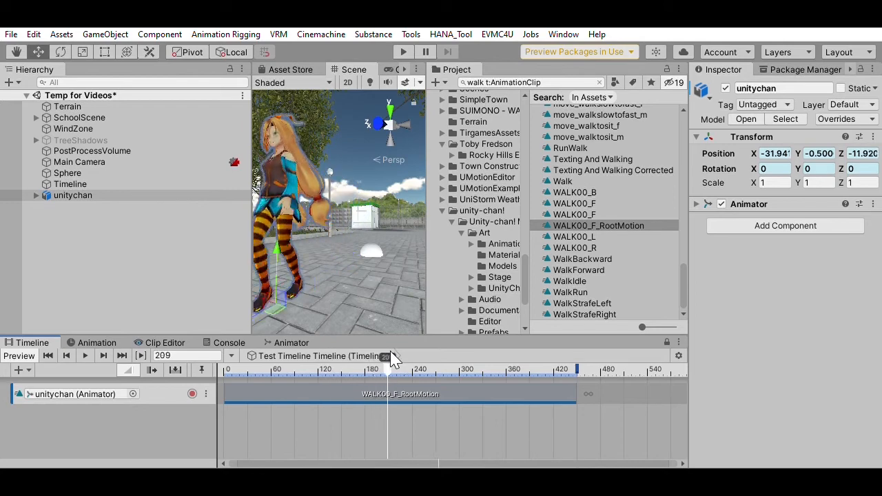
{"action": "left_click_drag", "start_coordinate": [389, 369], "coordinate": [330, 368]}
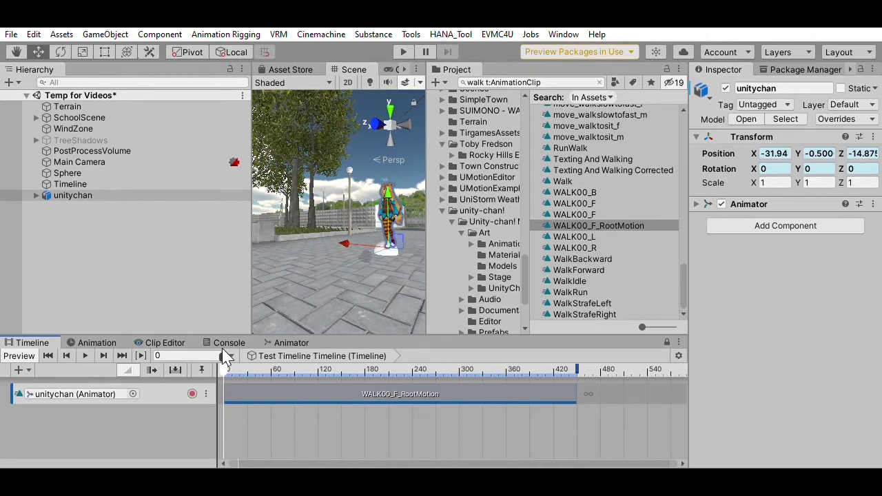
{"action": "left_click_drag", "start_coordinate": [228, 370], "coordinate": [243, 370]}
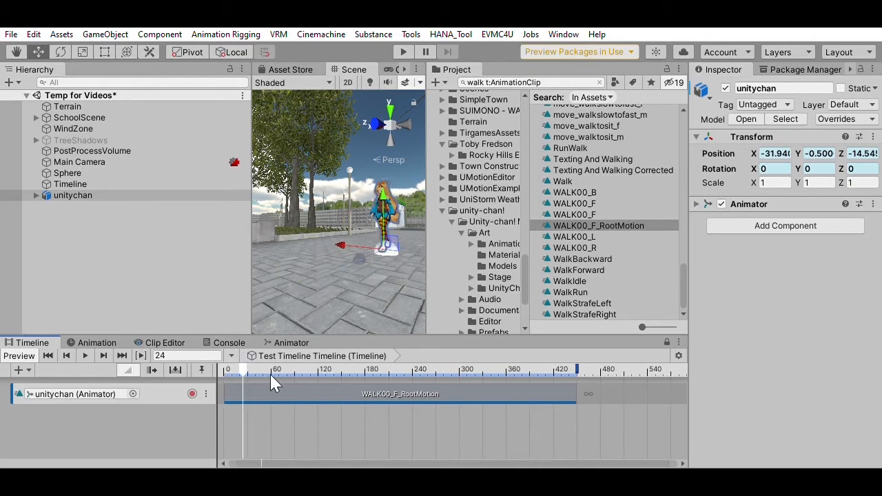
{"action": "mouse_move", "coordinate": [262, 355]}
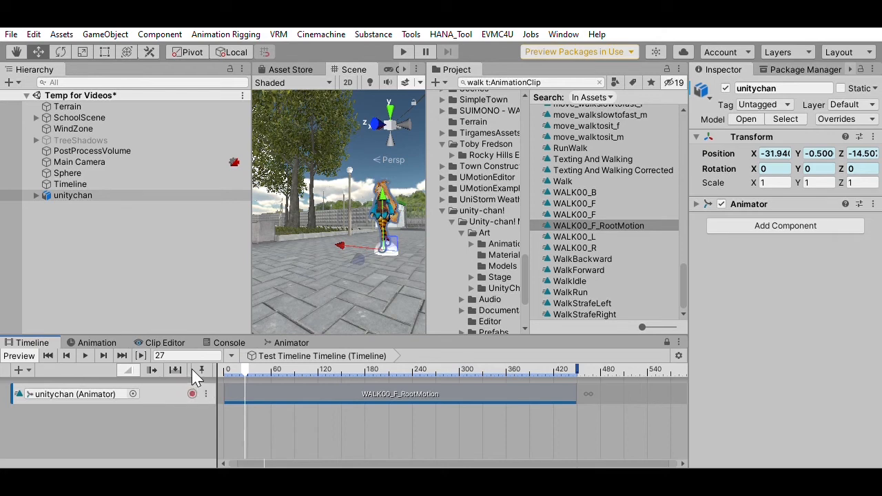
{"action": "mouse_move", "coordinate": [244, 392]}
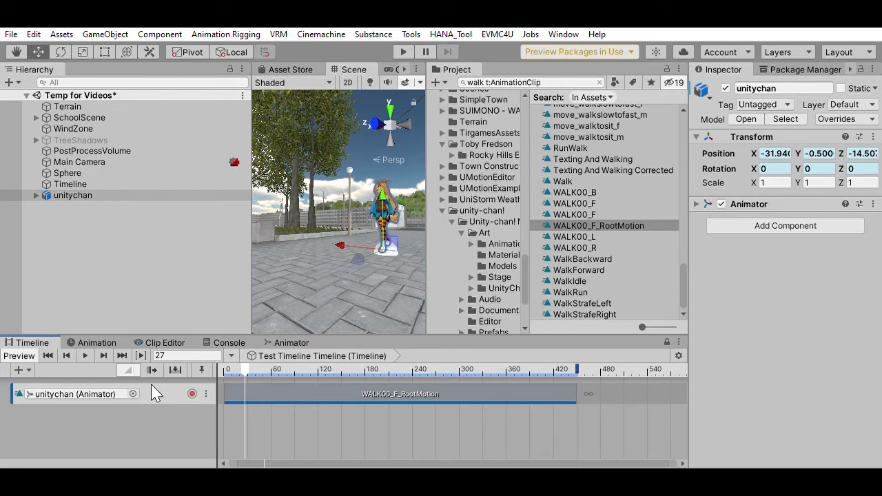
{"action": "mouse_move", "coordinate": [393, 250]}
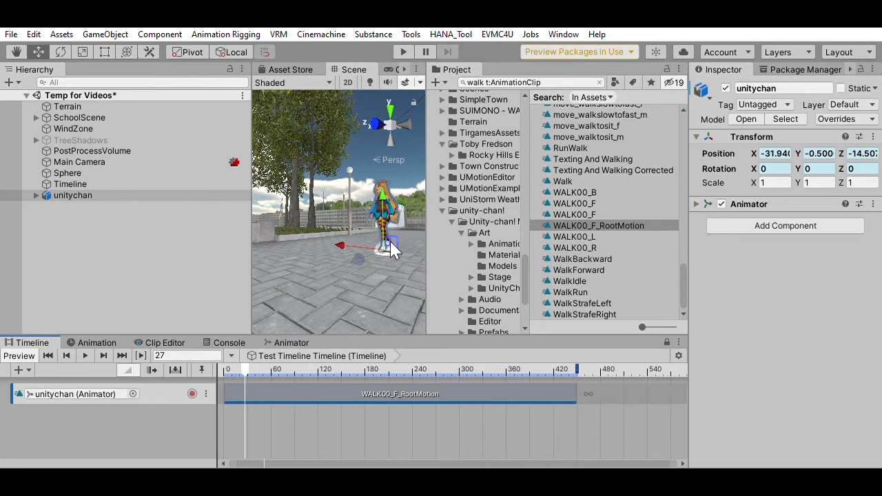
Step: Set WALK00_F_RootMotion's Speed Multiplier to 3 (150 frames) and return the playhead to frame 0
{"action": "left_click", "coordinate": [399, 394]}
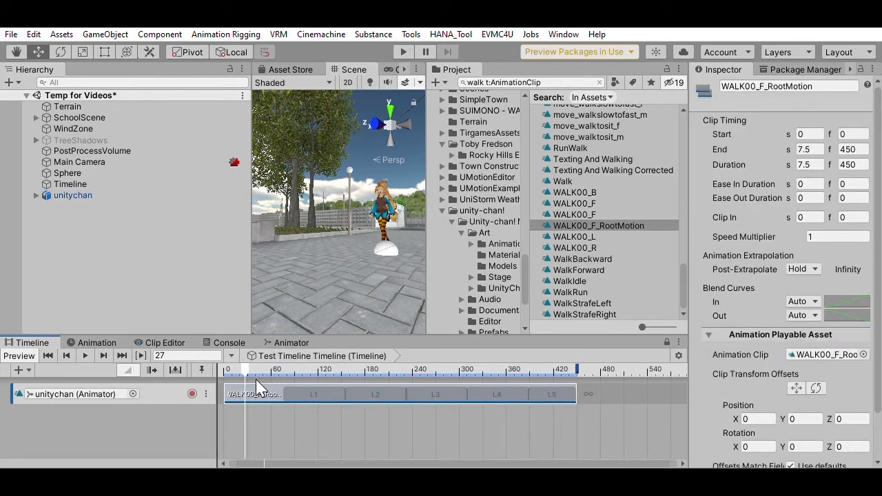
{"action": "left_click", "coordinate": [837, 236]}
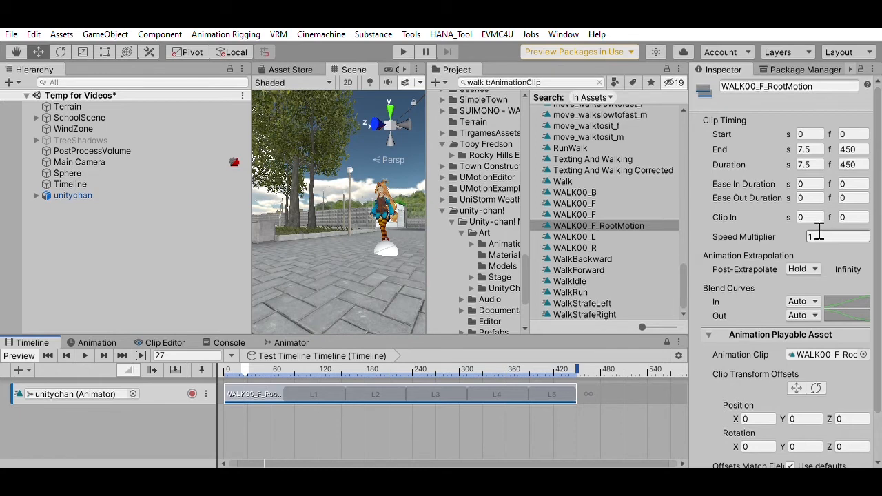
{"action": "left_click", "coordinate": [837, 237]}
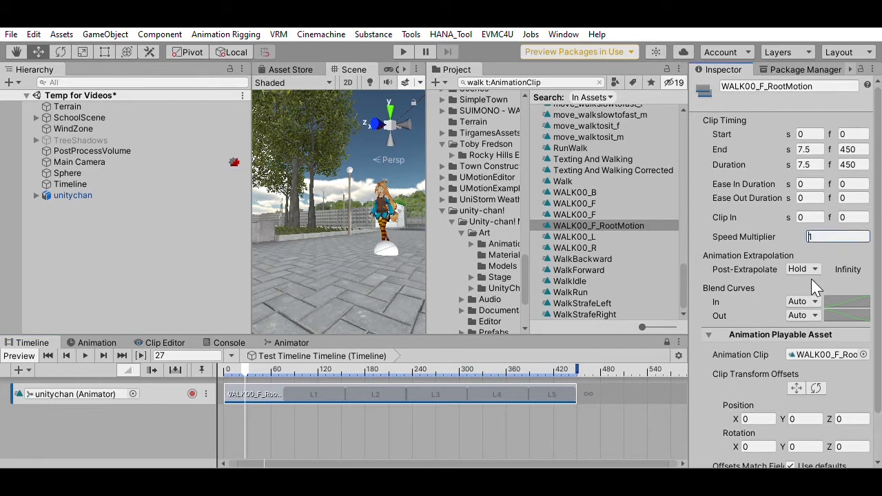
{"action": "left_click", "coordinate": [834, 236]}
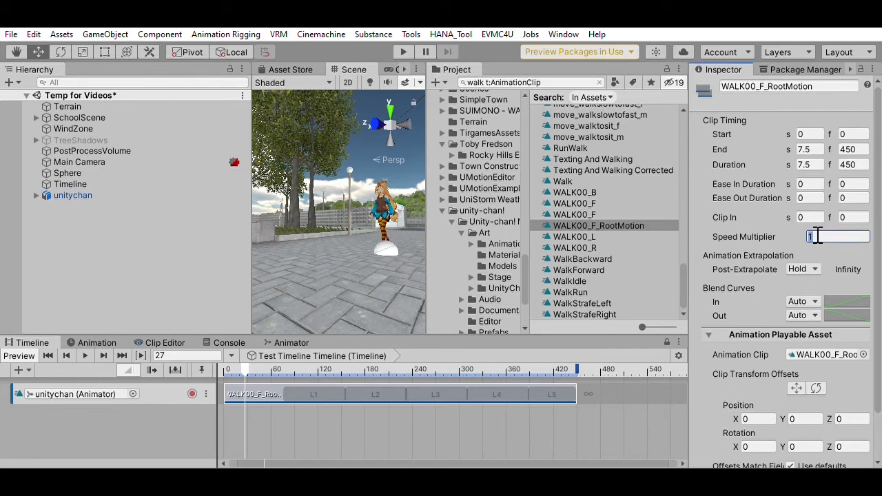
{"action": "type", "text": "1.5"}
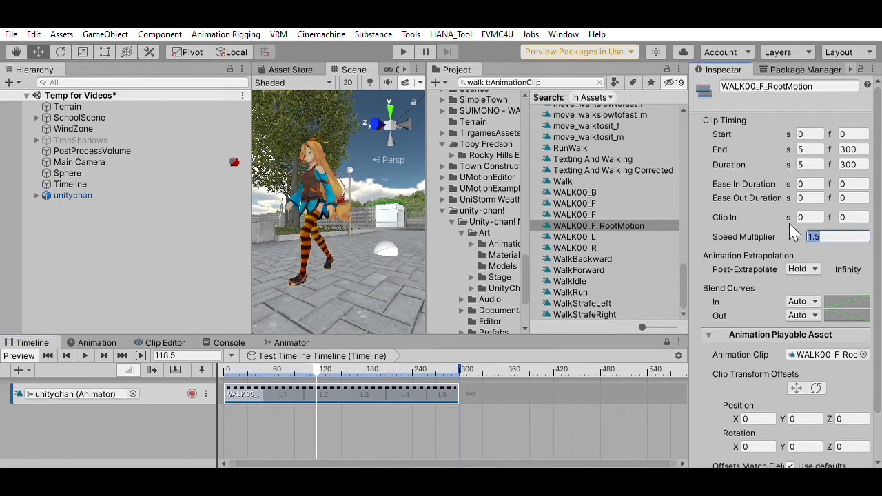
{"action": "type", "text": "3"}
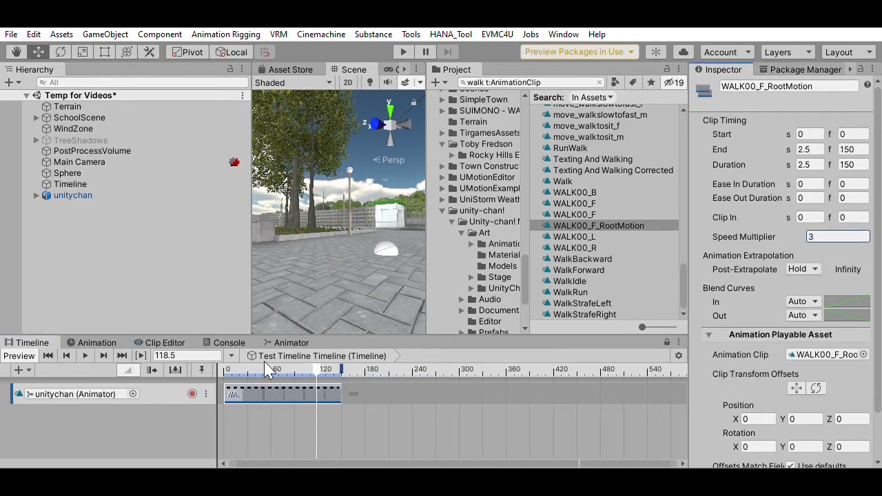
{"action": "left_click", "coordinate": [49, 355]}
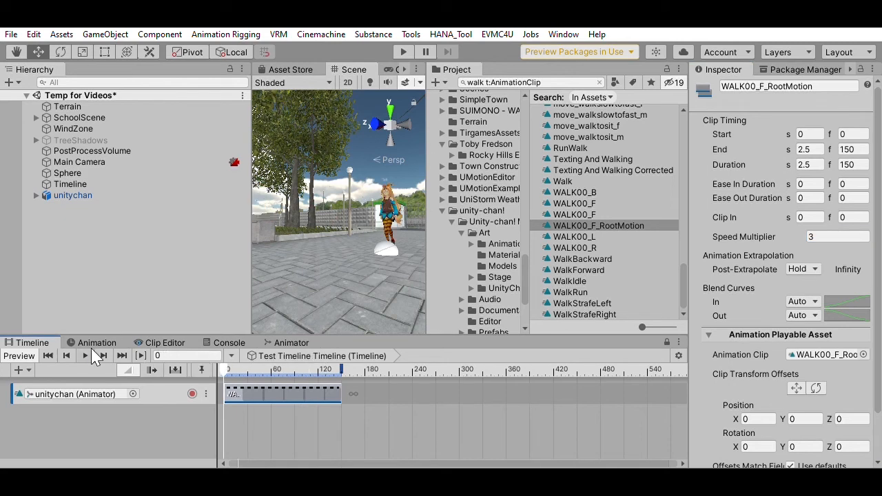
{"action": "left_click", "coordinate": [84, 355]}
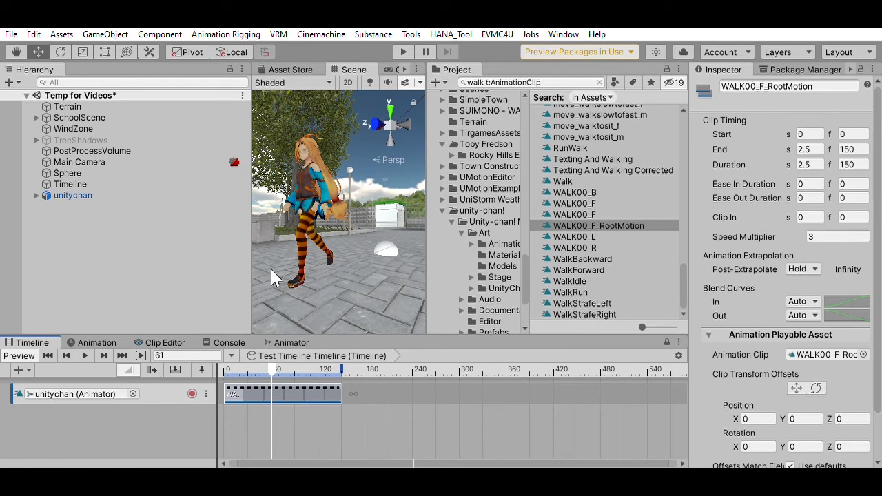
{"action": "mouse_move", "coordinate": [393, 221]}
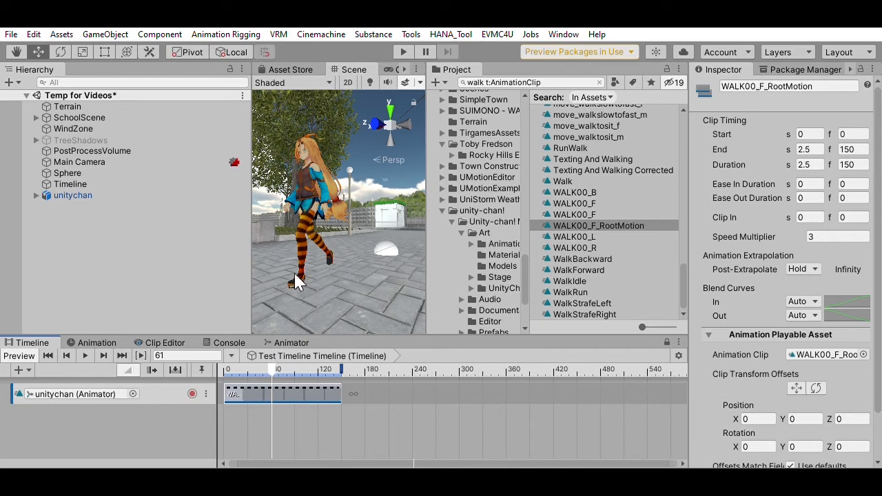
{"action": "mouse_move", "coordinate": [298, 296]}
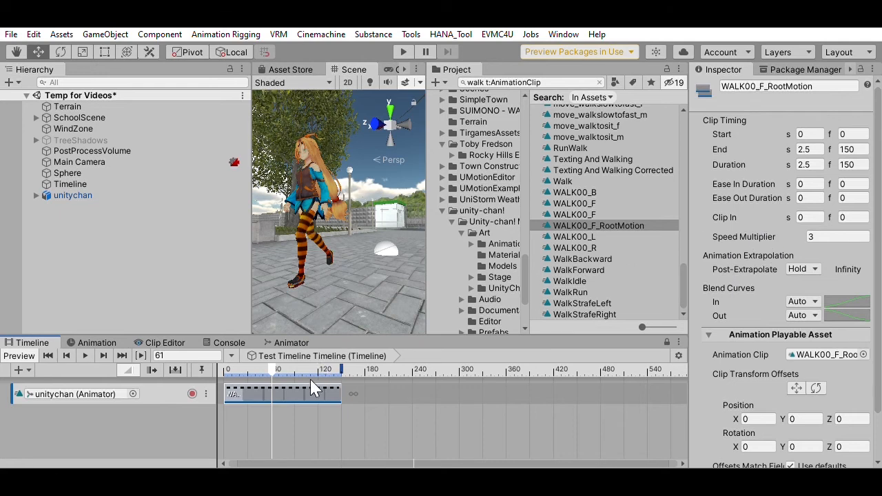
{"action": "mouse_move", "coordinate": [373, 243]}
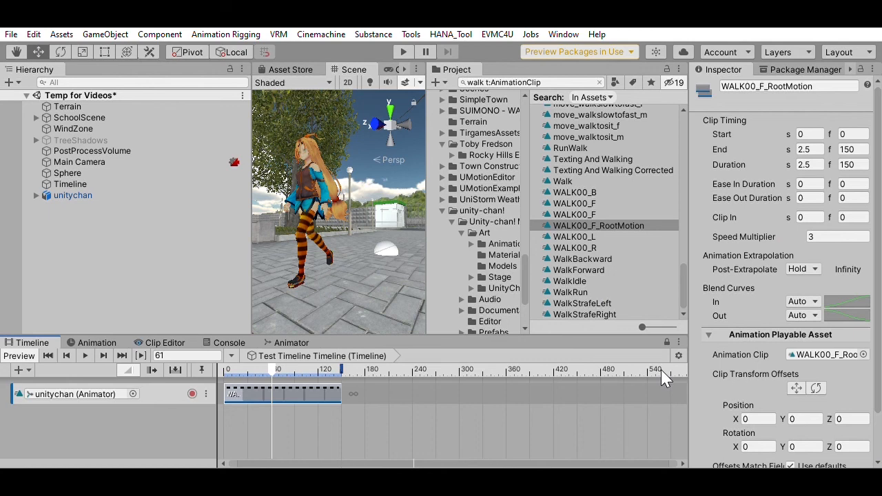
{"action": "mouse_move", "coordinate": [217, 378]}
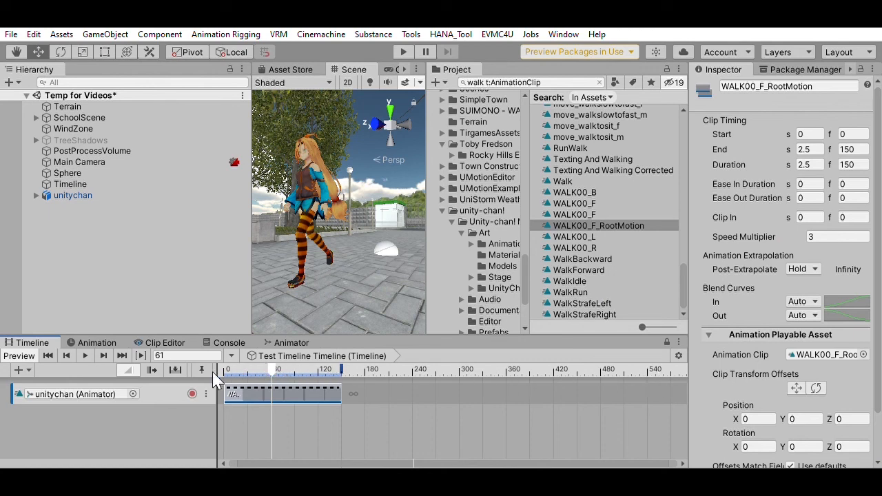
{"action": "mouse_move", "coordinate": [131, 382]}
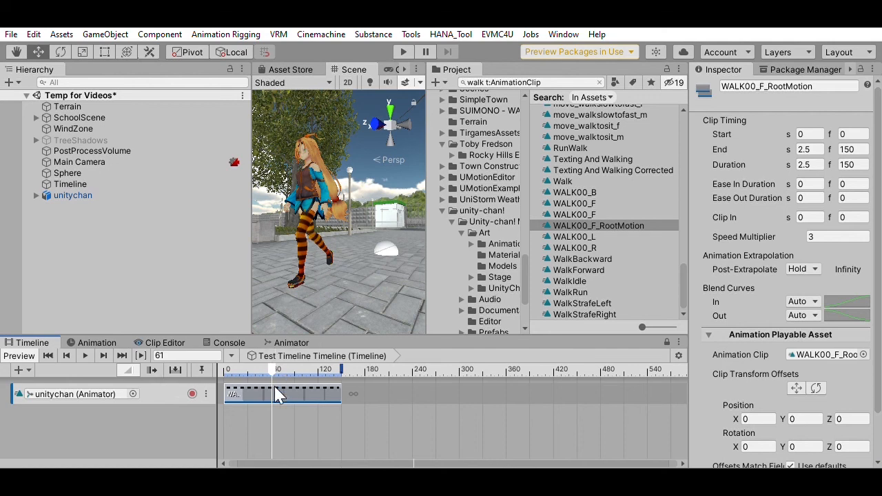
{"action": "mouse_move", "coordinate": [769, 302]}
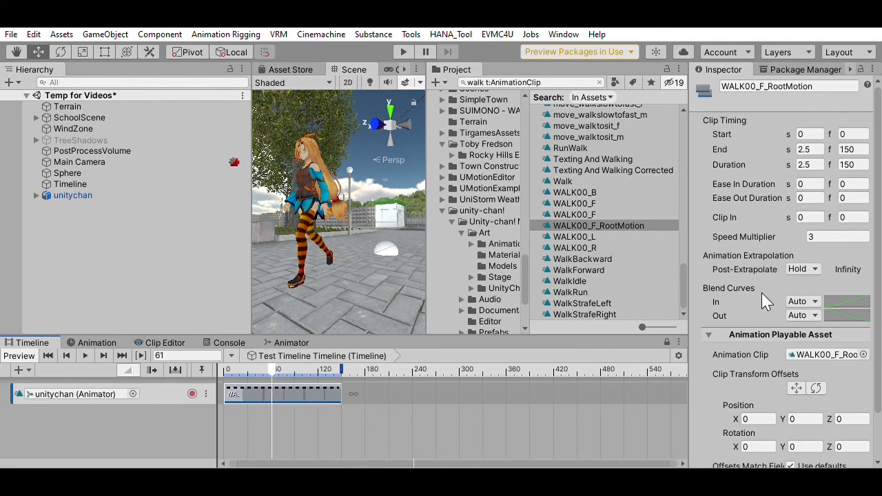
Step: Stretch the WALK00_F_RootMotion clip's end out to about frame 295 (4.91 s)
{"action": "scroll", "scroll_direction": "down", "scroll_amount": 3}
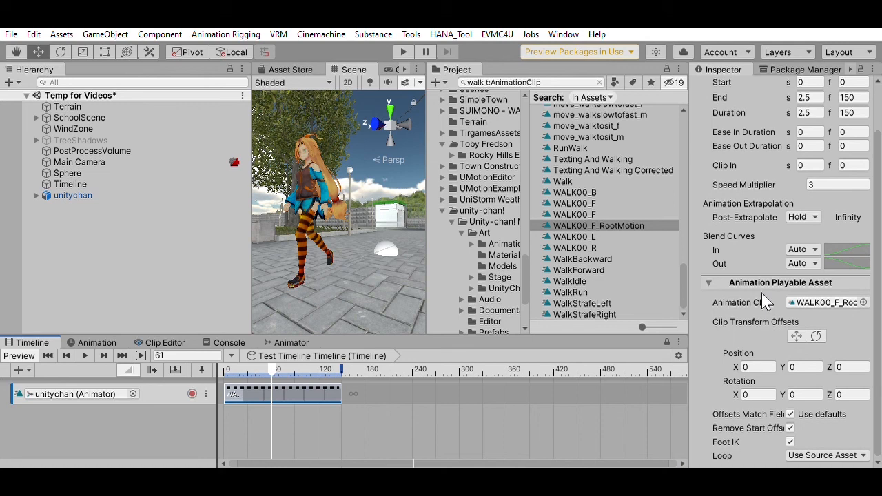
{"action": "mouse_move", "coordinate": [723, 452]}
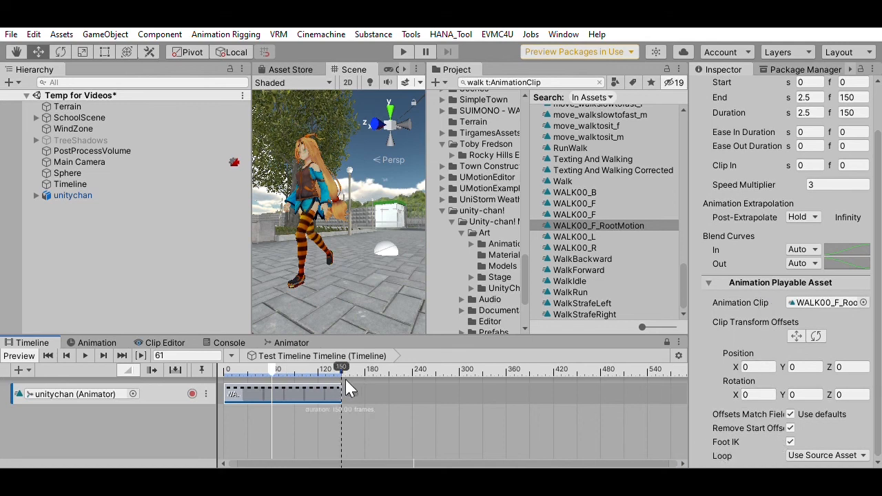
{"action": "left_click_drag", "start_coordinate": [342, 386], "coordinate": [455, 386]}
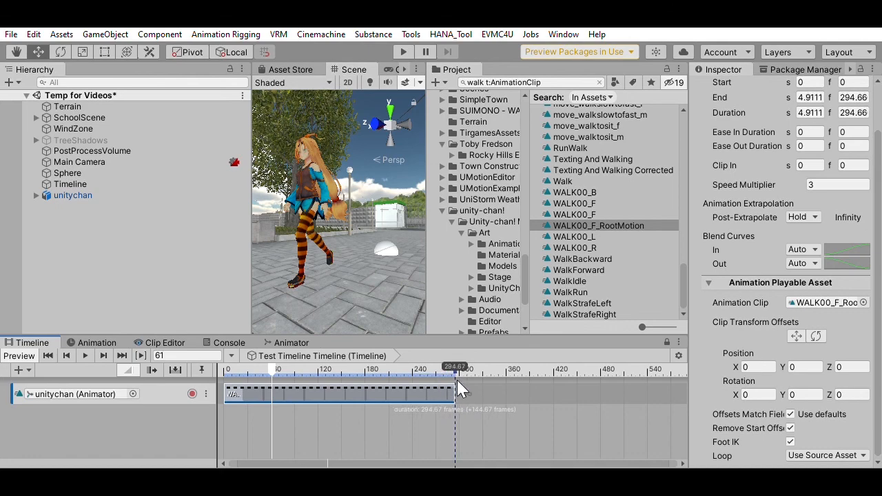